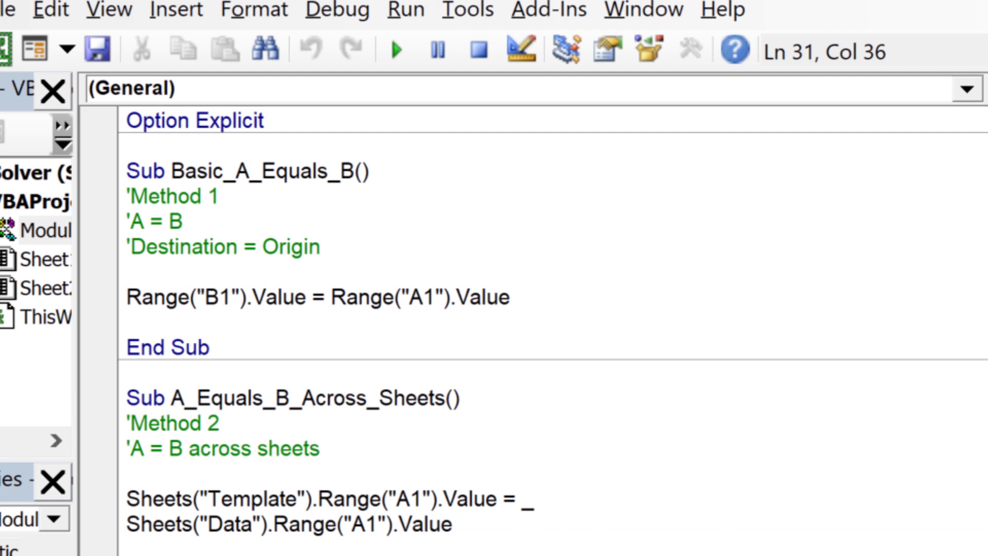
- Review the Basic_A_Equals_B macro's destination B1 and origin A1 references
scroll(down, 3)
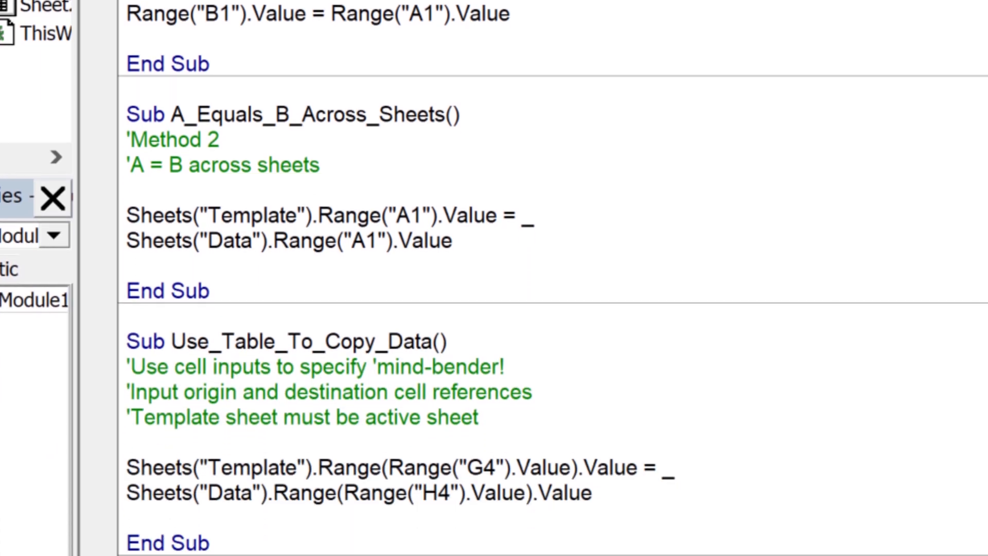
scroll(down, 3)
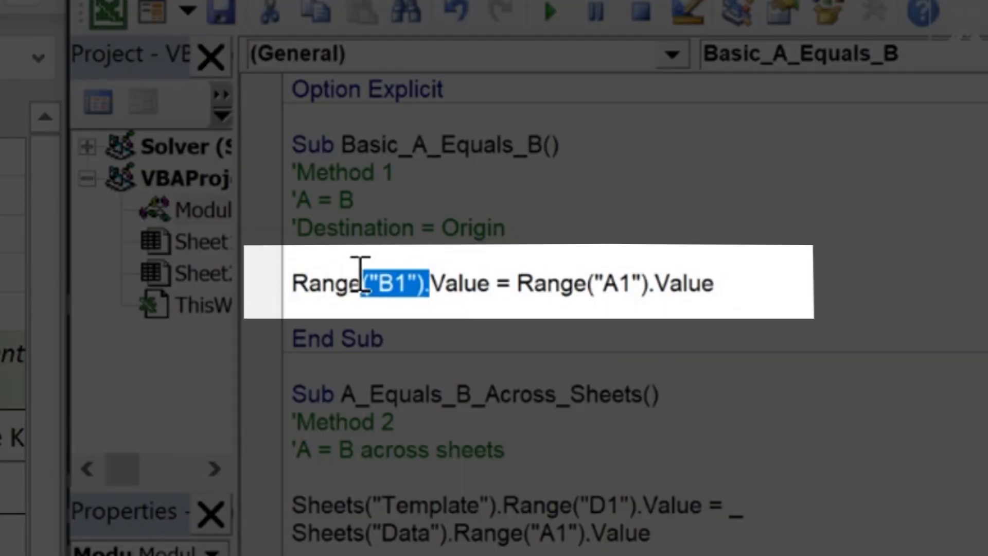
double_click(620, 283)
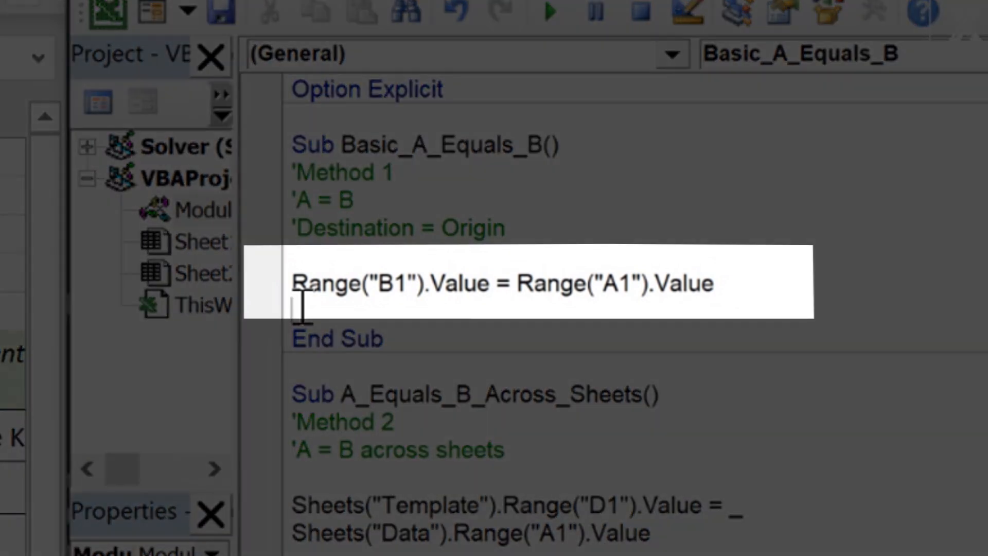
double_click(394, 282)
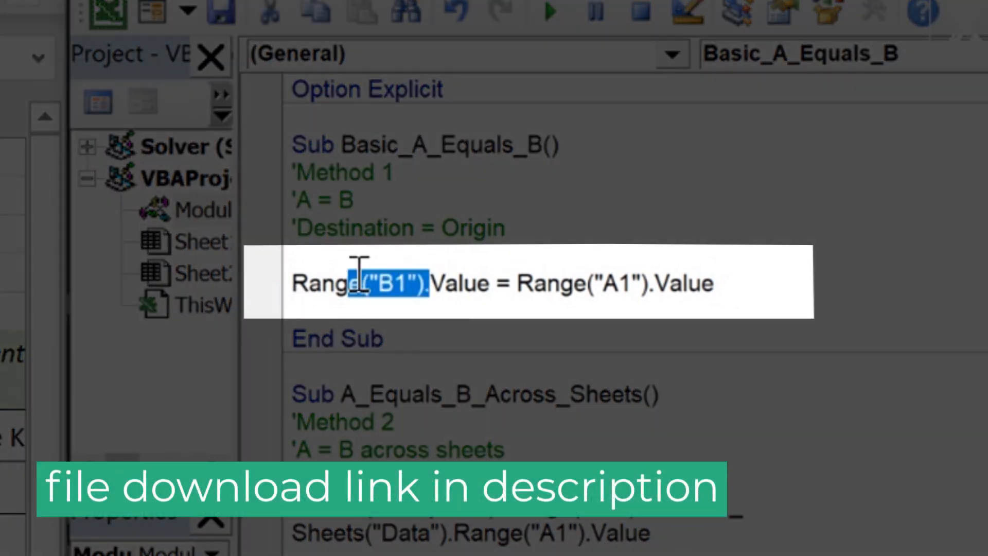
double_click(615, 282)
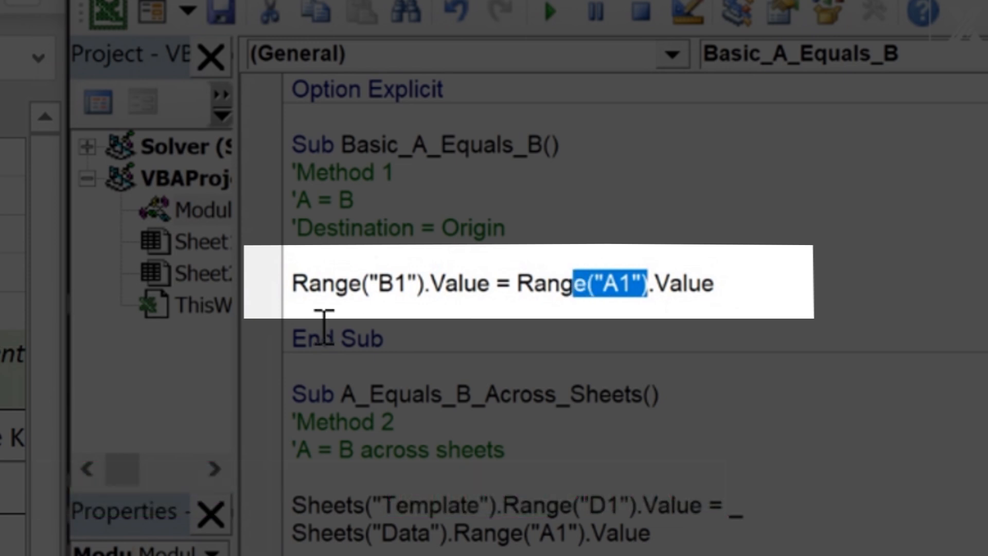
mouse_move(116, 372)
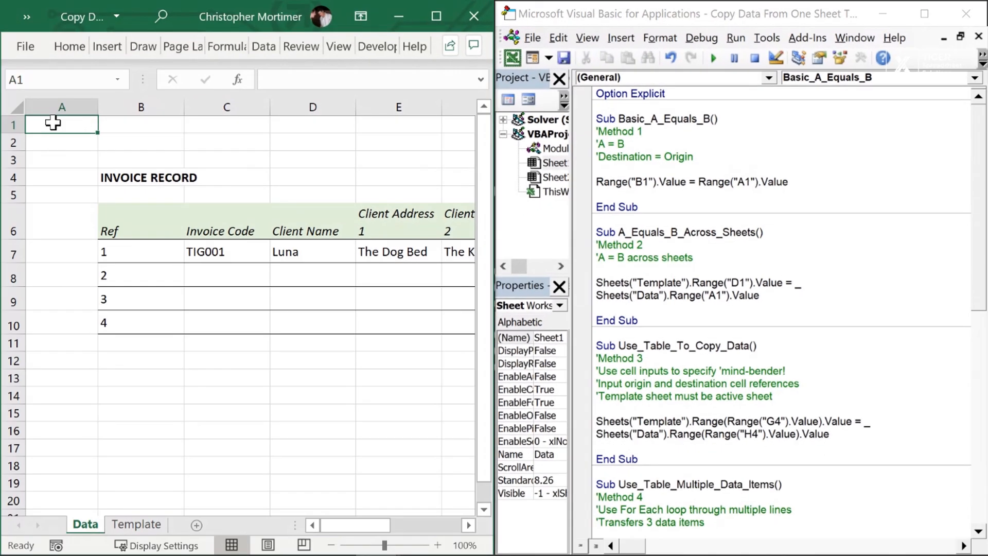
- Copy Chris from A1 into B1, then into B2 after changing the destination, leaving Luna in A1
text(Chris)
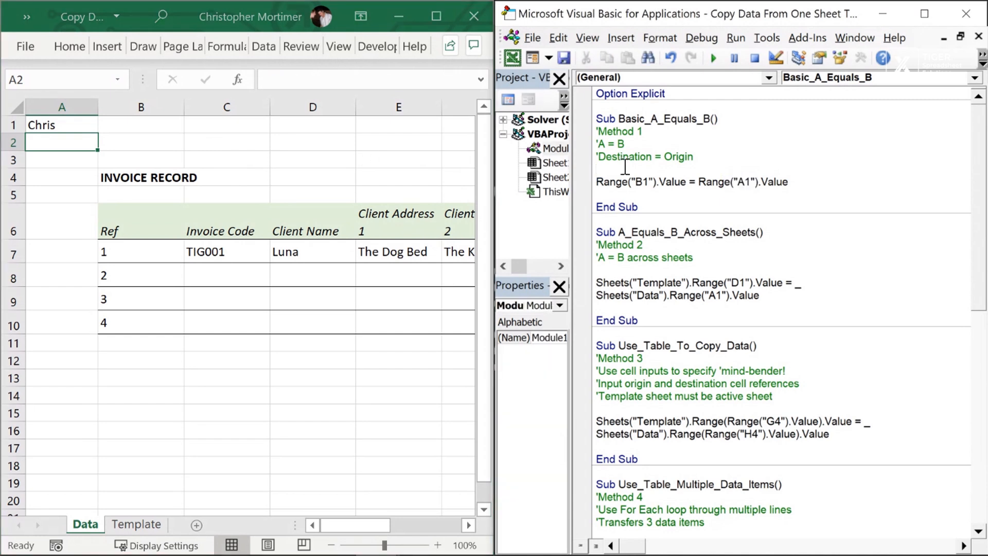
mouse_move(714, 57)
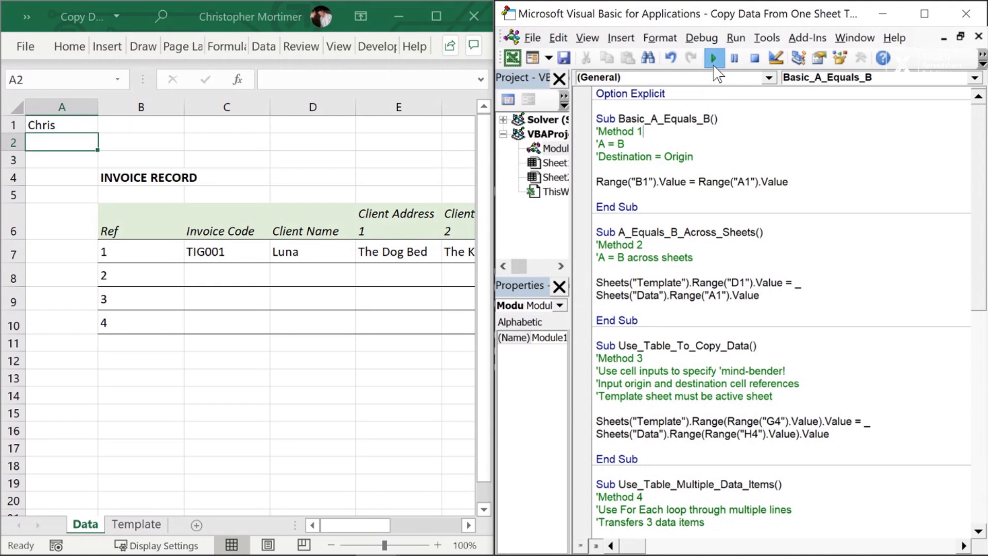
click(713, 57)
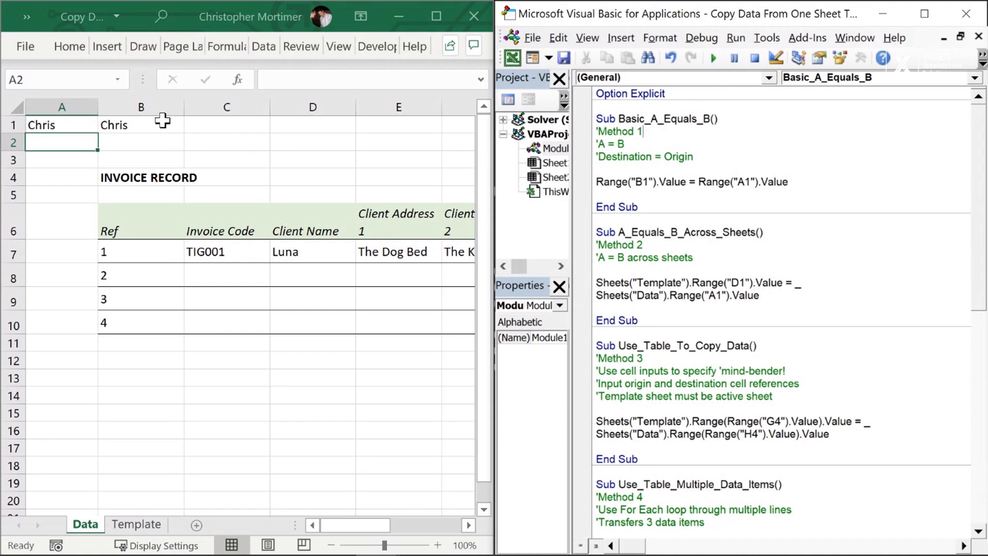
mouse_move(315, 178)
text(2)
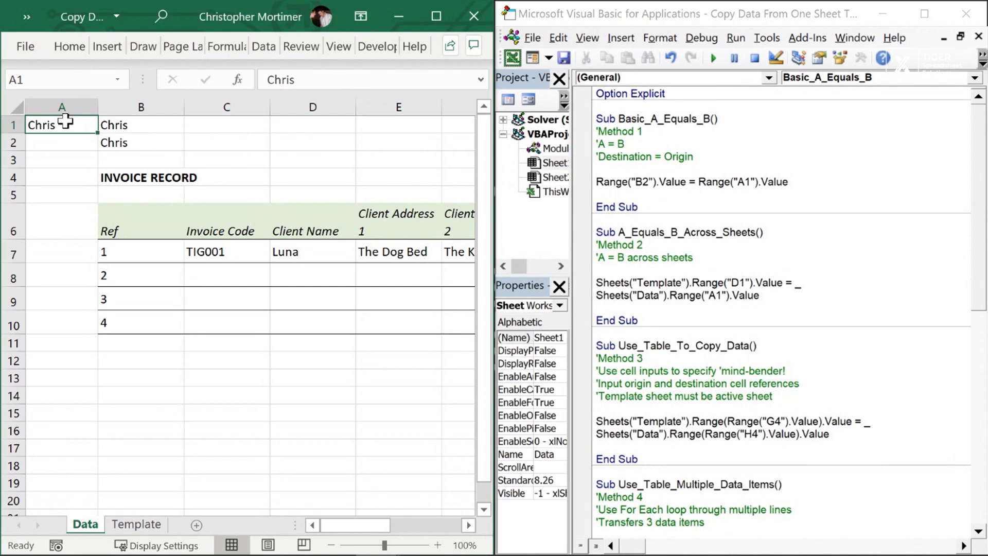
text(Luna)
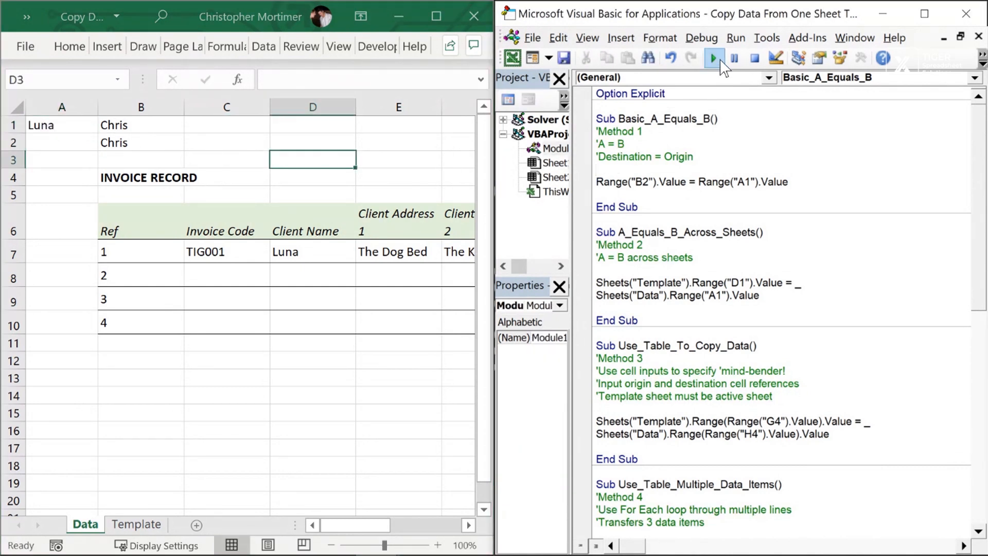
click(713, 57)
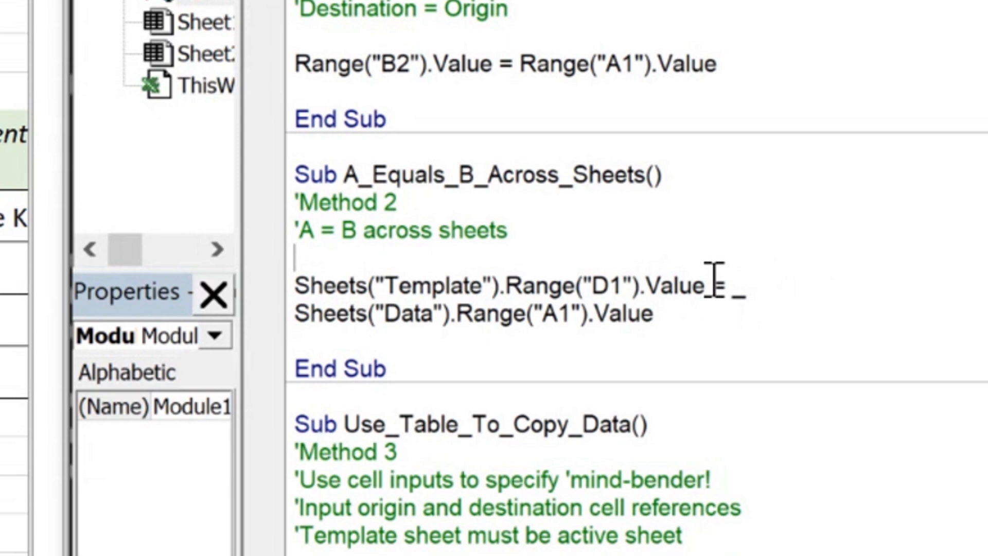
- Run the across-sheets macro so Data A1's value lands in Template D1 and check it
drag(296, 285, 700, 285)
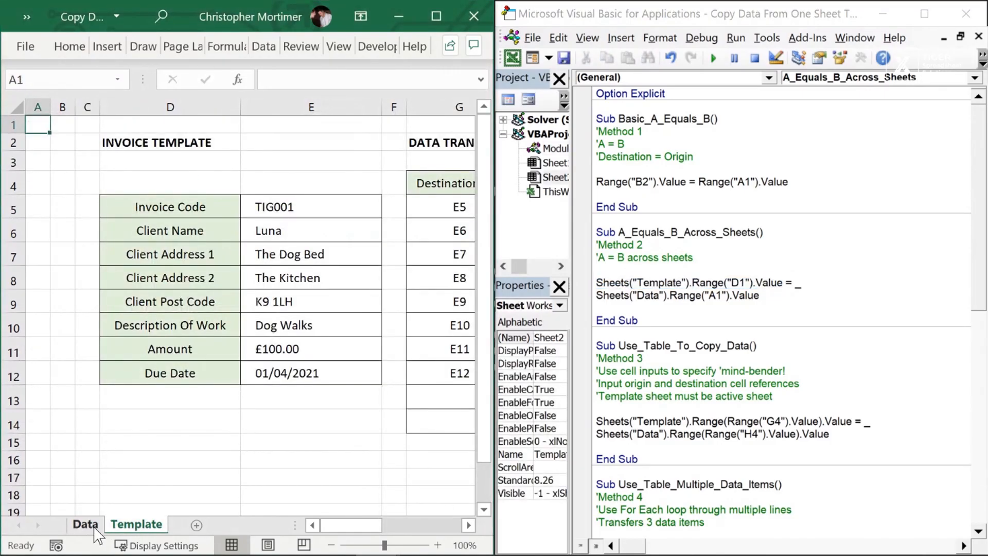
click(85, 524)
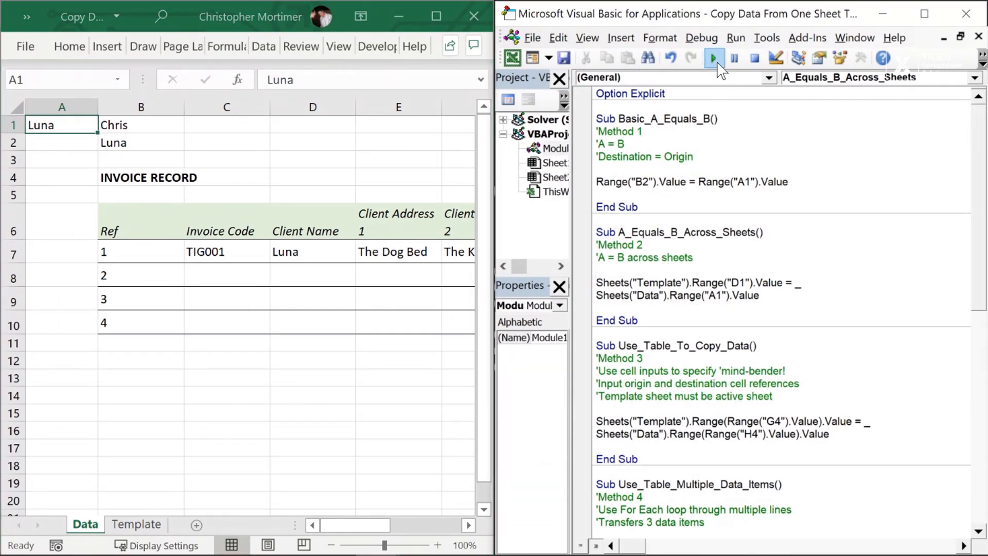
click(712, 58)
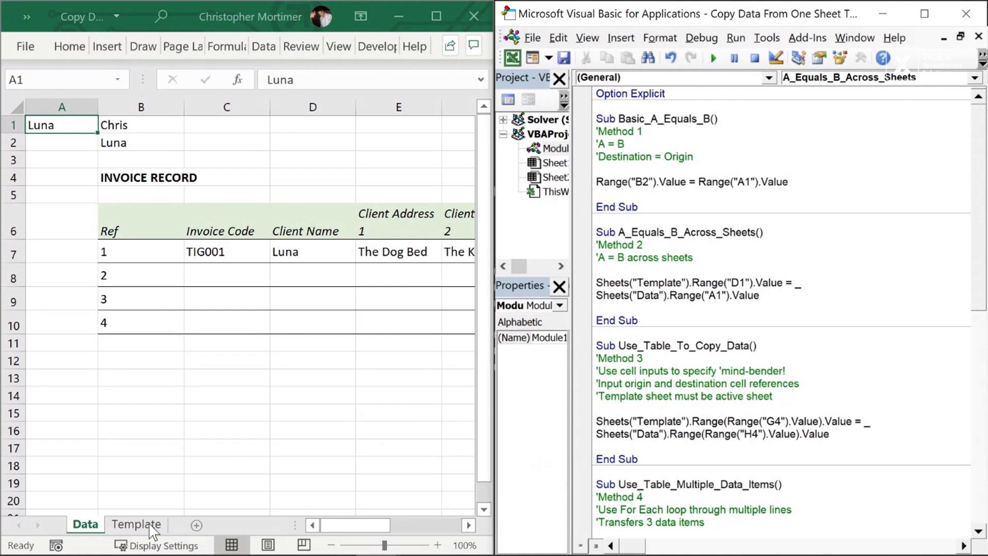
click(136, 524)
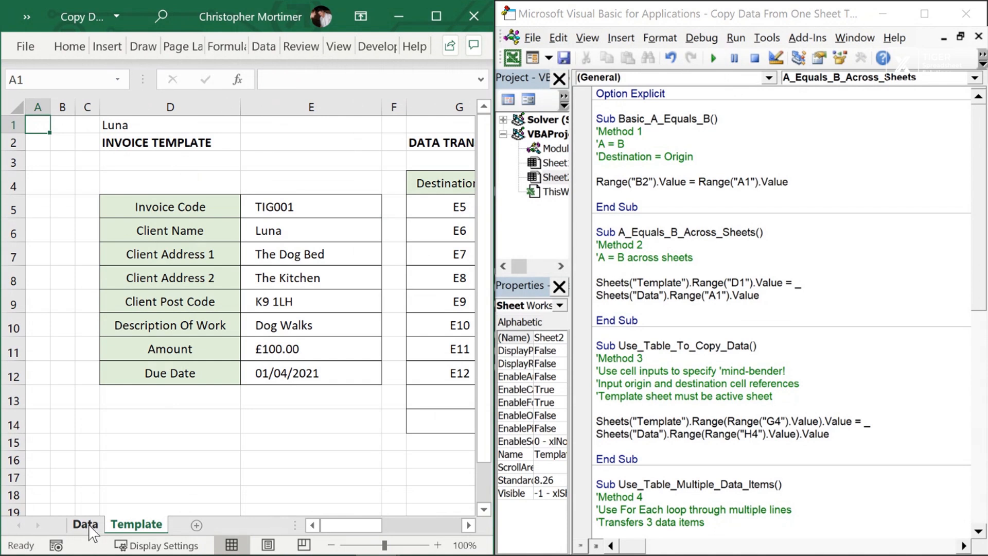
- Change Data A1 to Chris, rerun the macro and confirm Template D1 shows Chris
click(86, 524)
text(Chris)
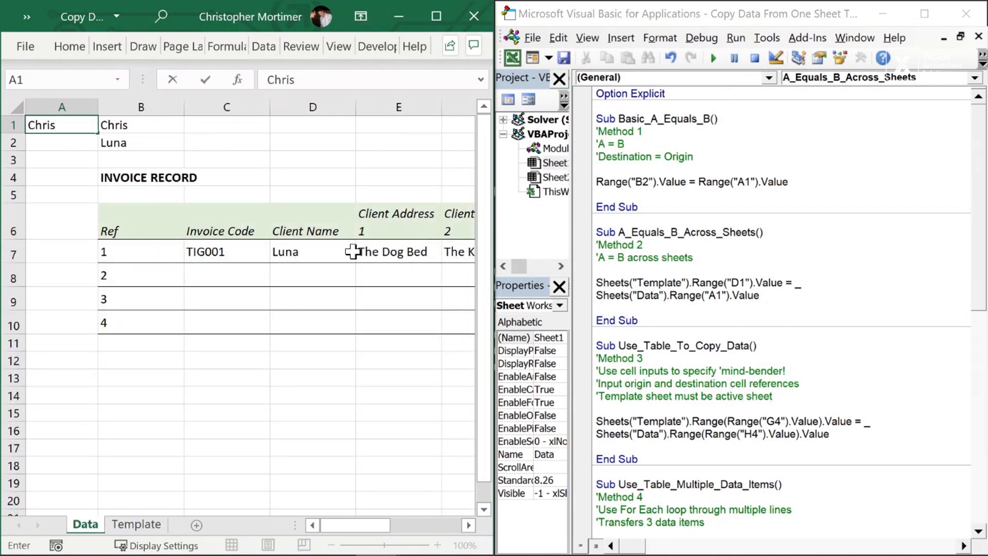
click(290, 231)
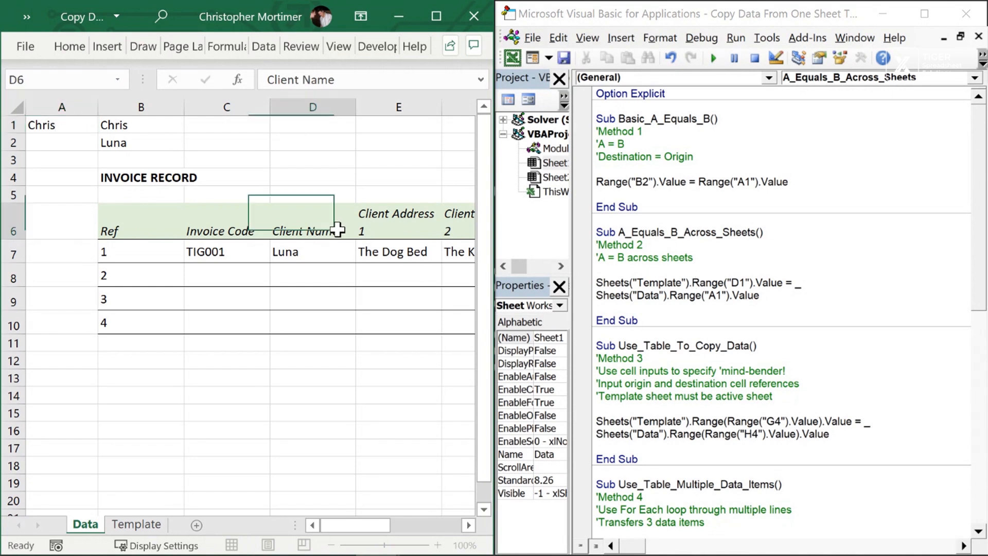
click(715, 57)
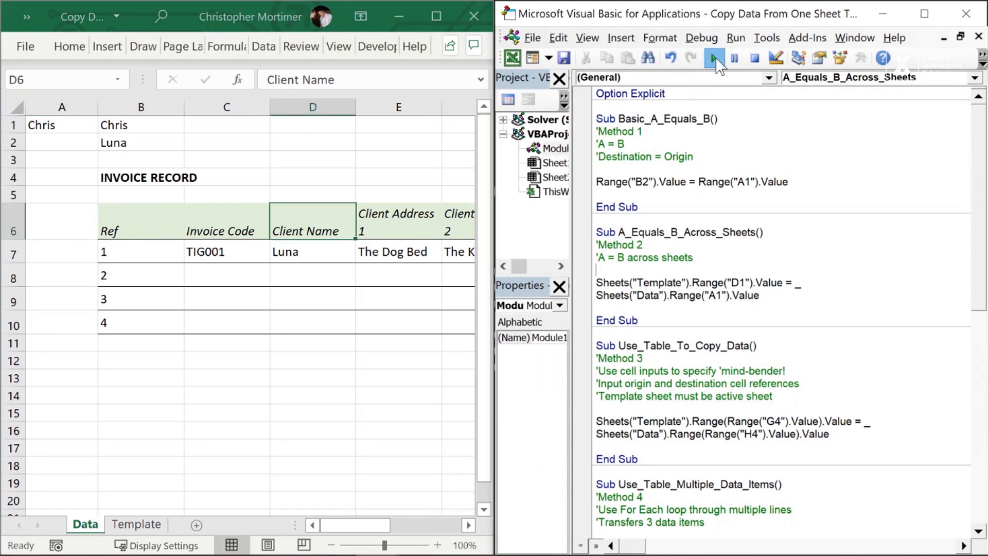
click(136, 524)
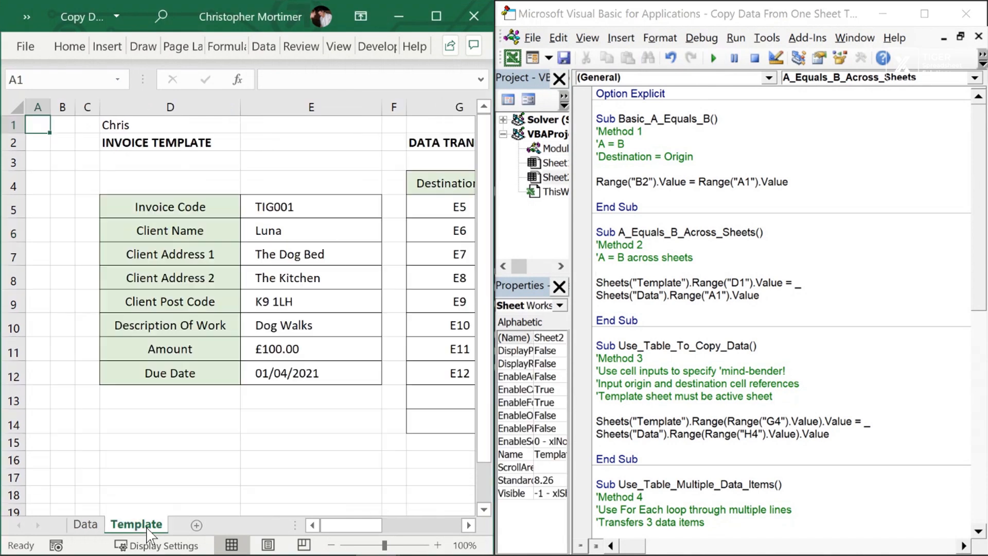
mouse_move(367, 173)
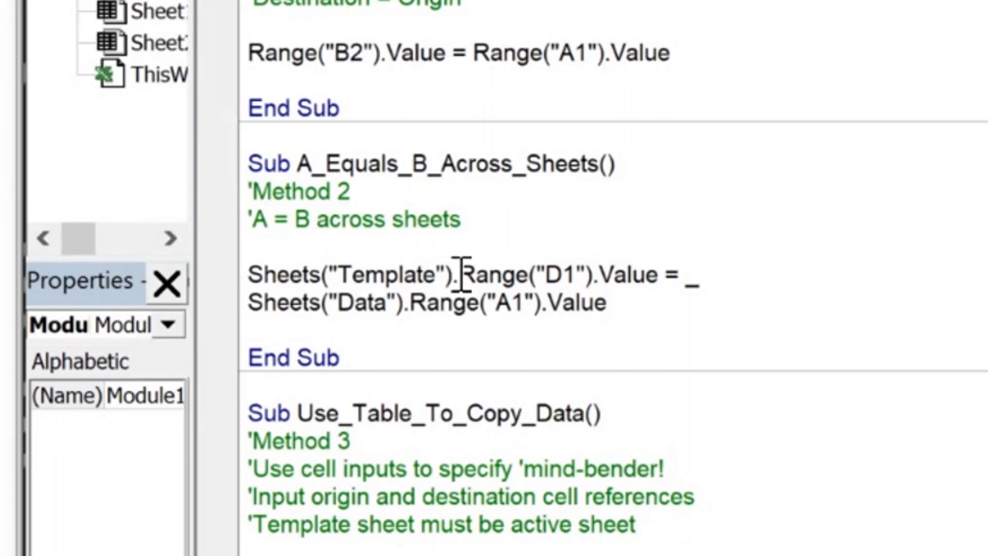
- Add a second macro line copying Data!B1 into Template!E1
drag(251, 276, 453, 276)
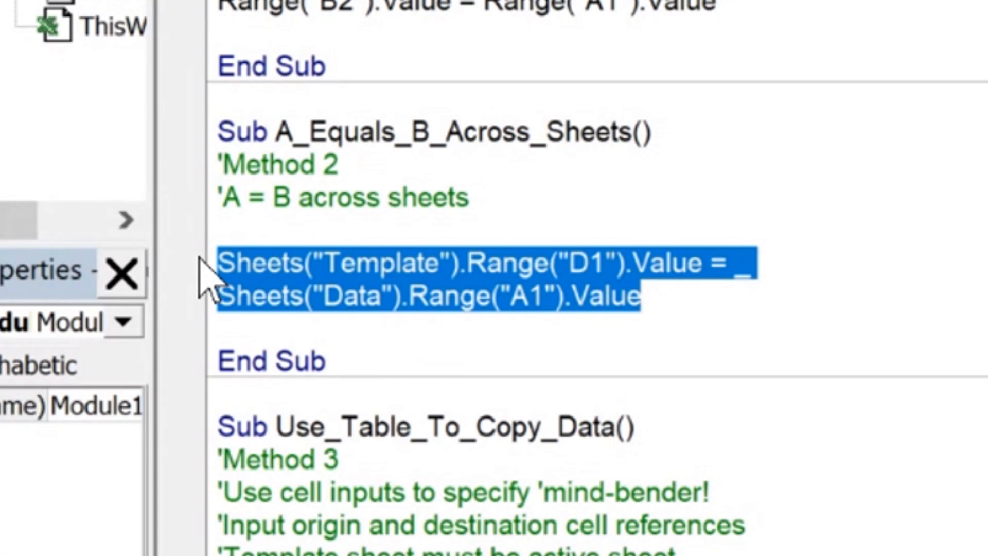
click(680, 296)
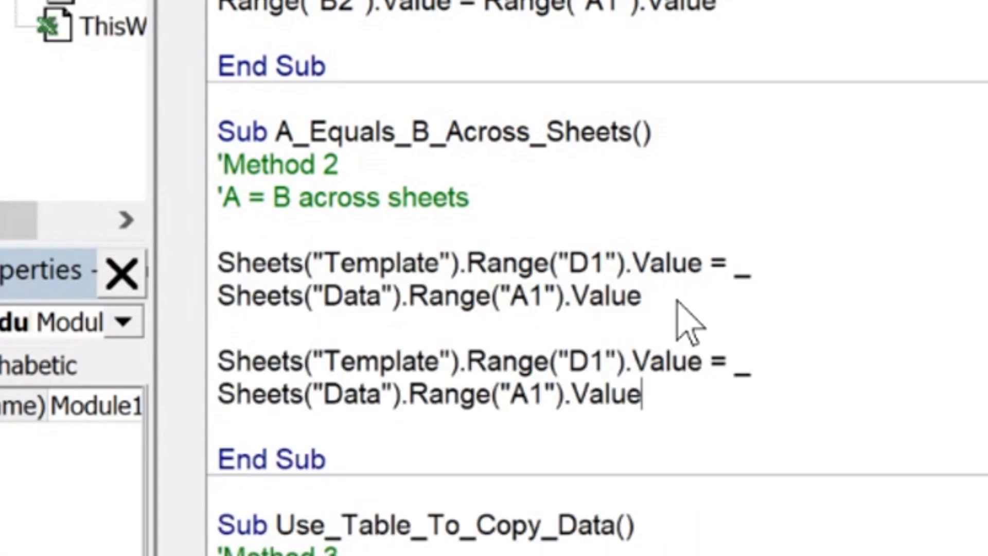
mouse_move(583, 312)
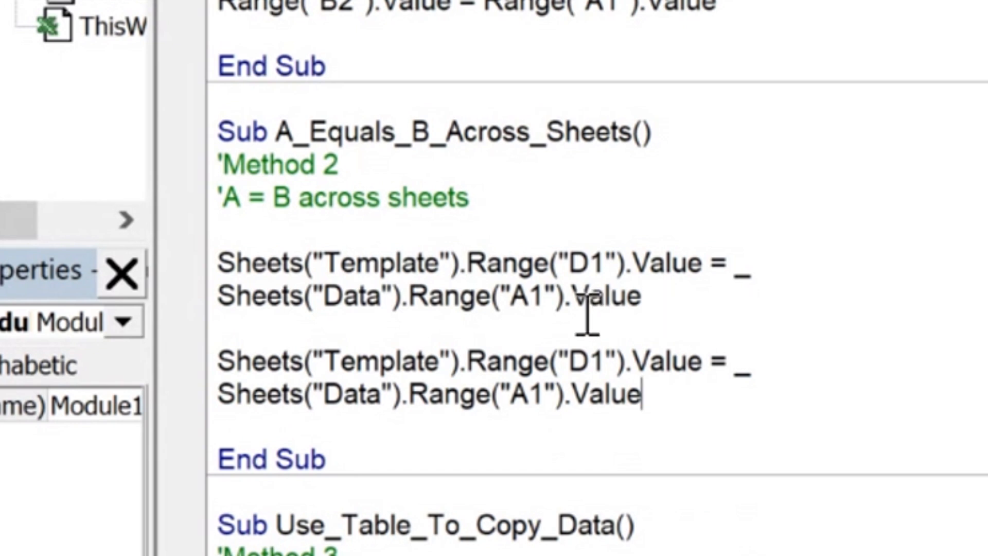
drag(217, 362, 642, 396)
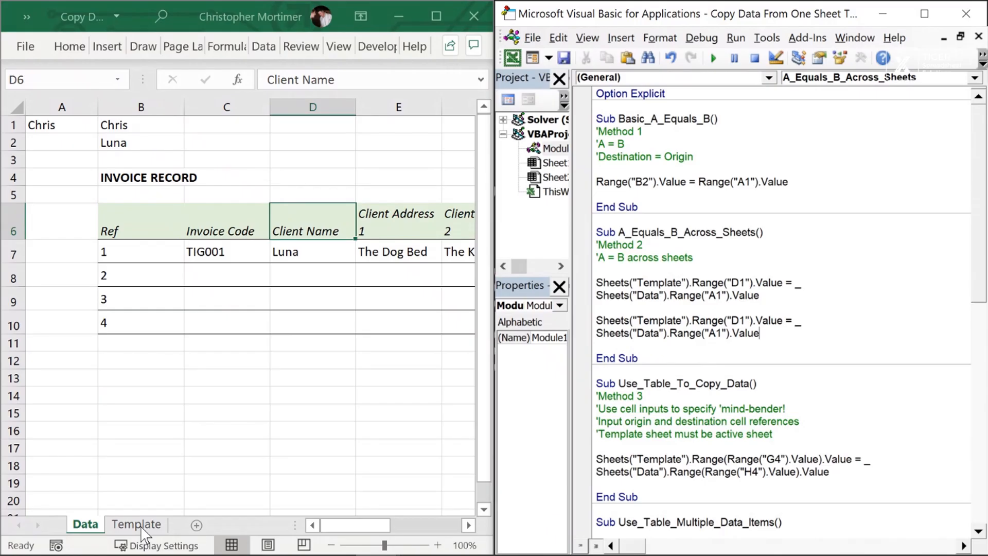
- Enter Luna in Data B1 and confirm it is copied into Template E1
click(136, 524)
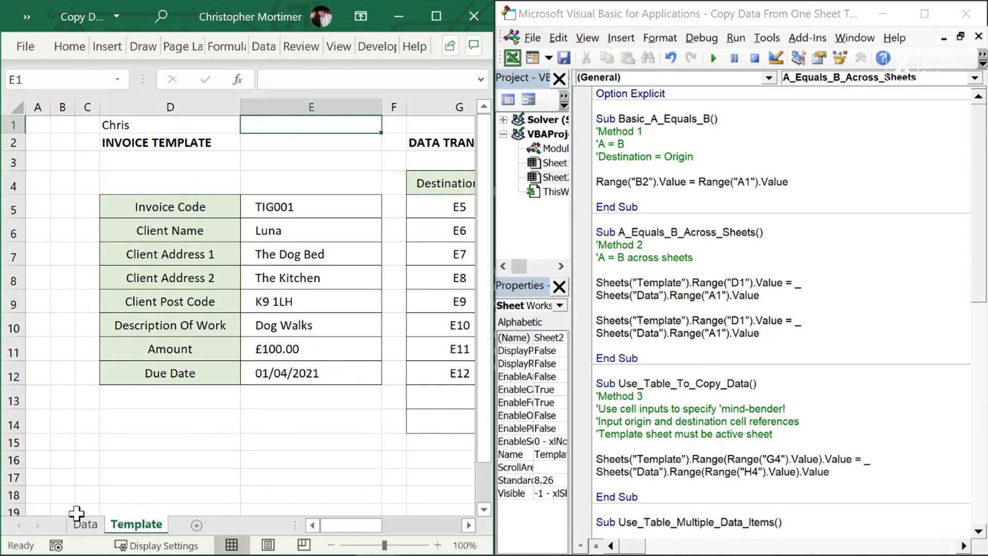
click(83, 524)
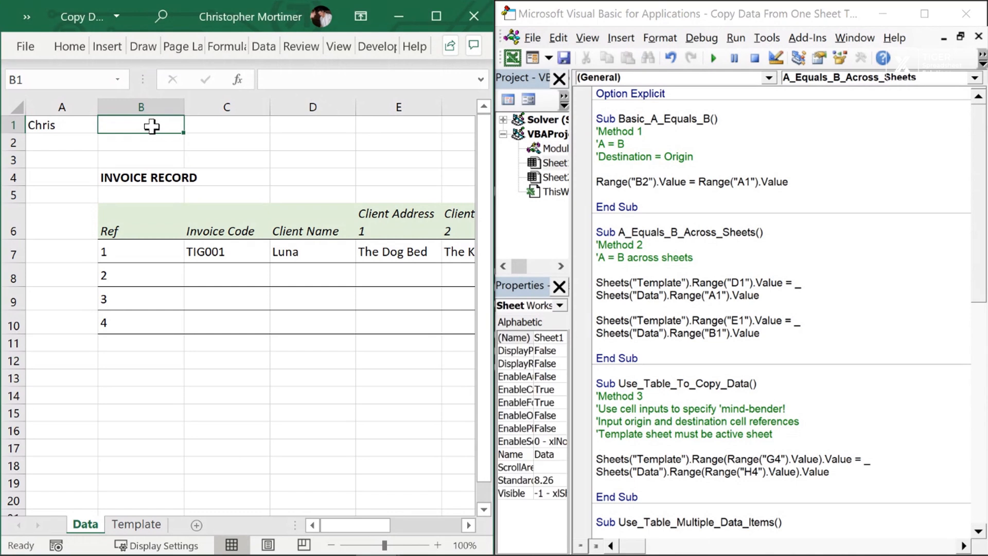
text(Luna)
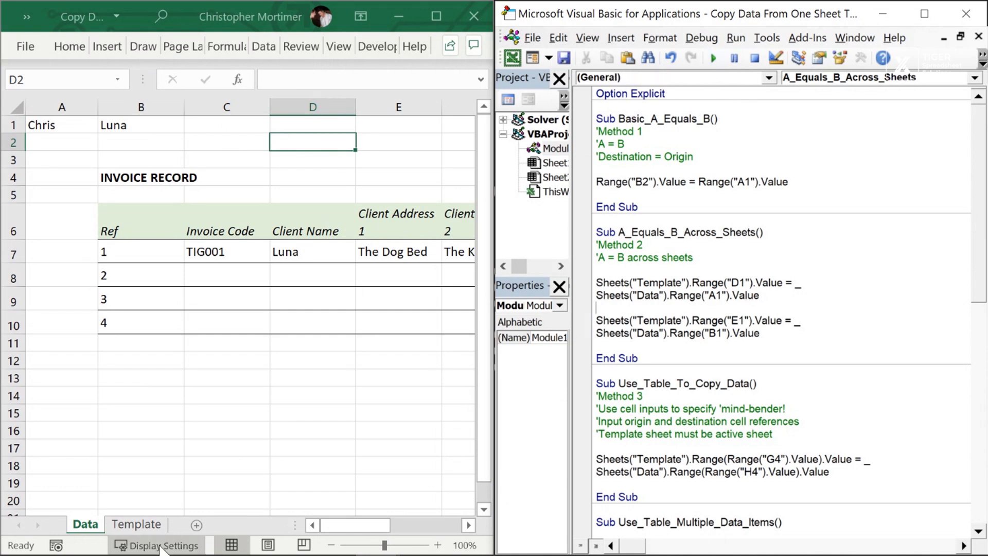
click(136, 524)
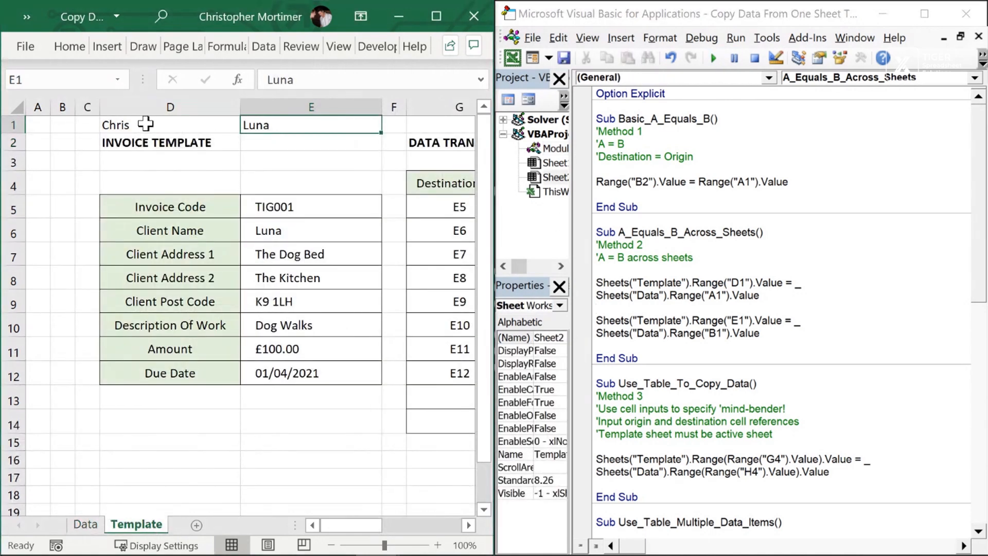
mouse_move(306, 163)
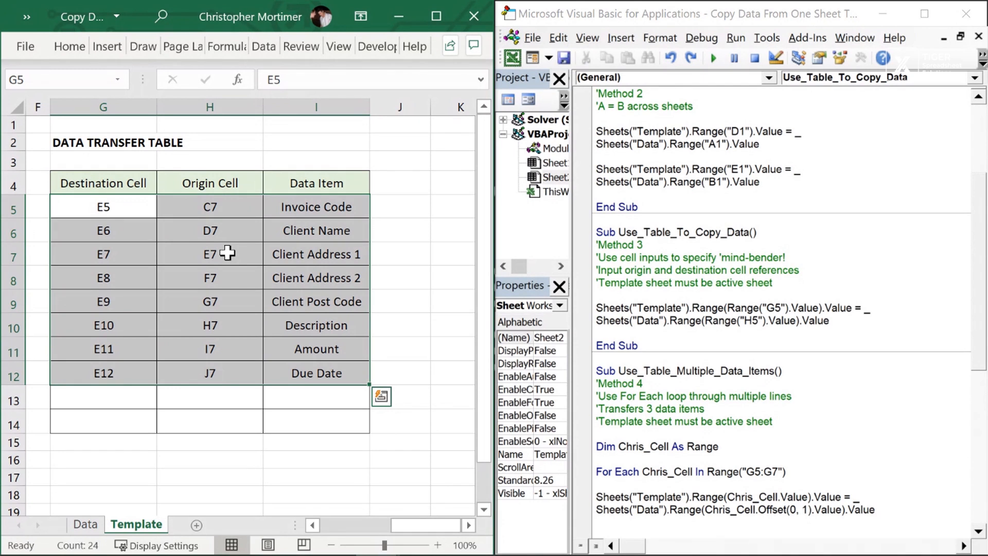
- Clear the data transfer table, keeping the E5 to E12 destination list in column K
click(209, 206)
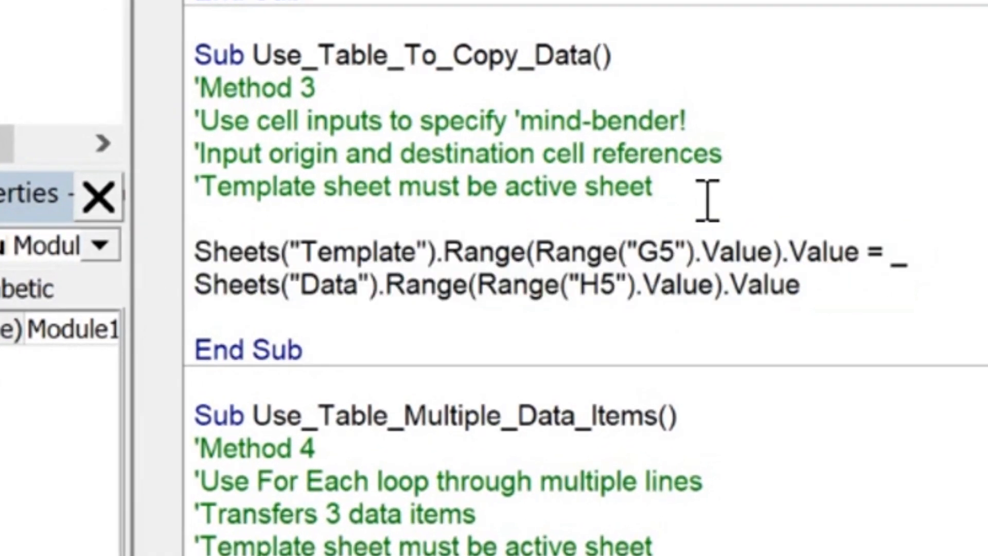
drag(539, 252, 763, 253)
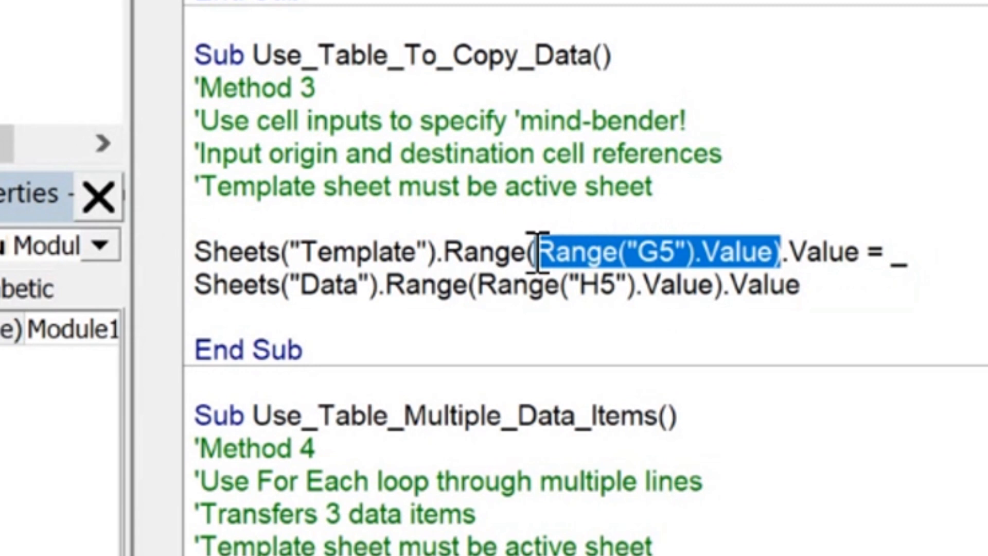
mouse_move(500, 327)
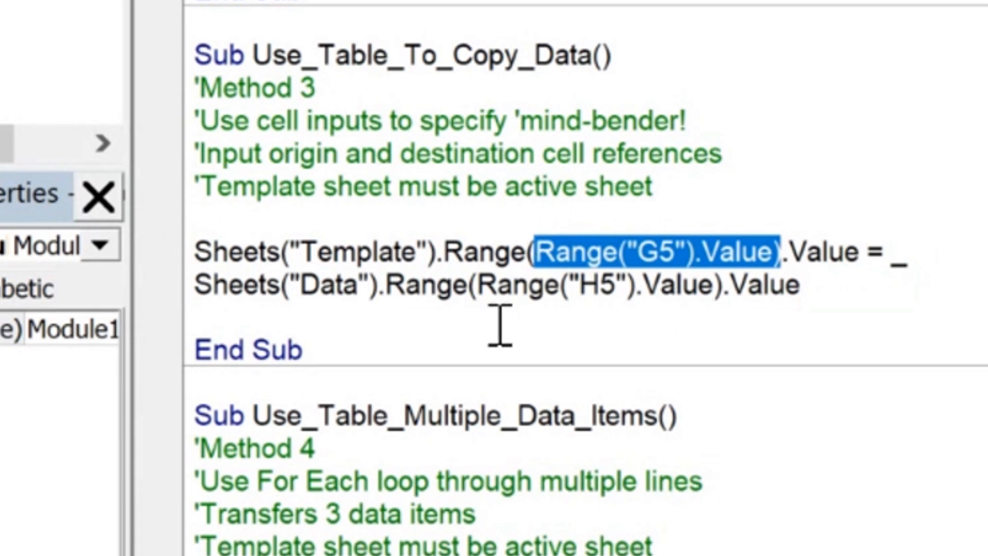
click(867, 255)
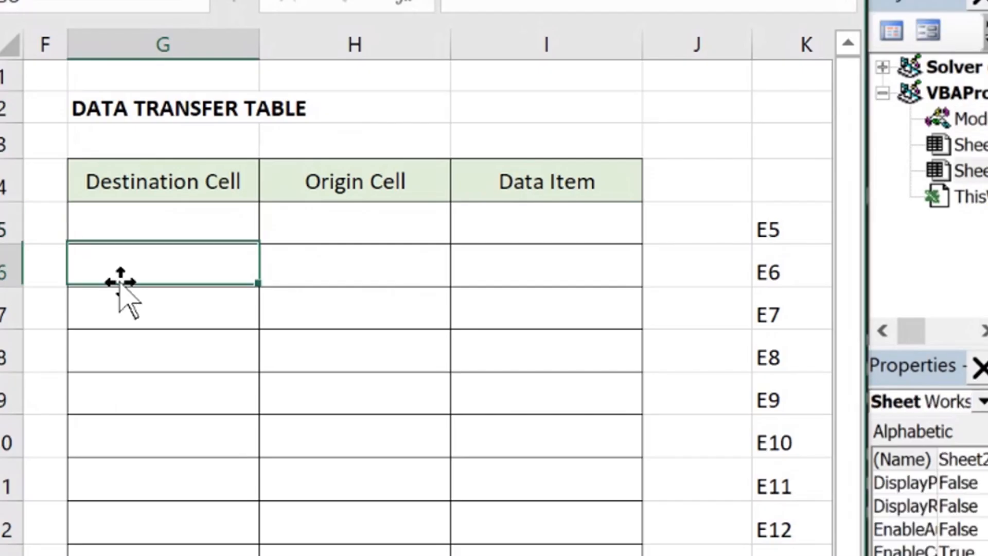
- Enter G1 as destination in G5 and H1 as origin in H5 of the transfer table
text(G)
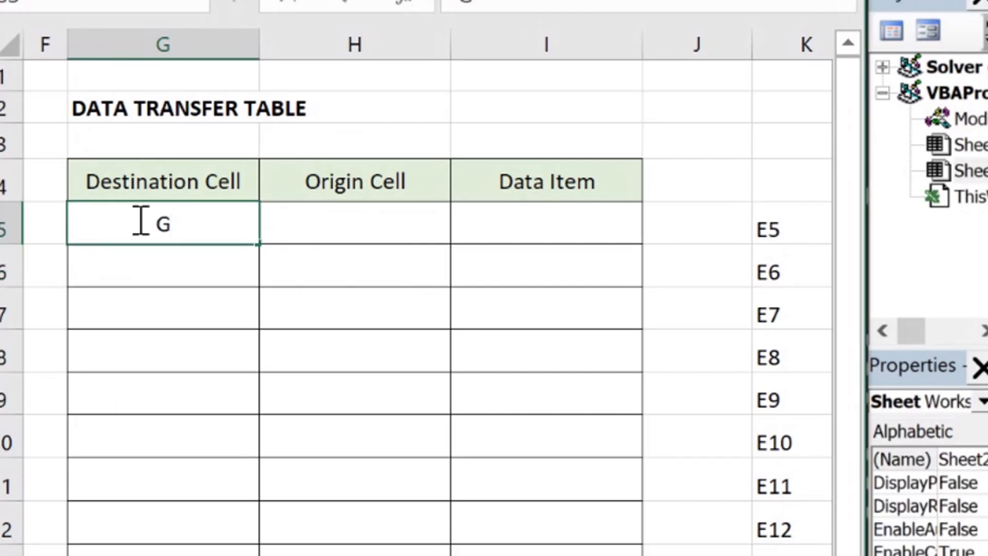
text(1)
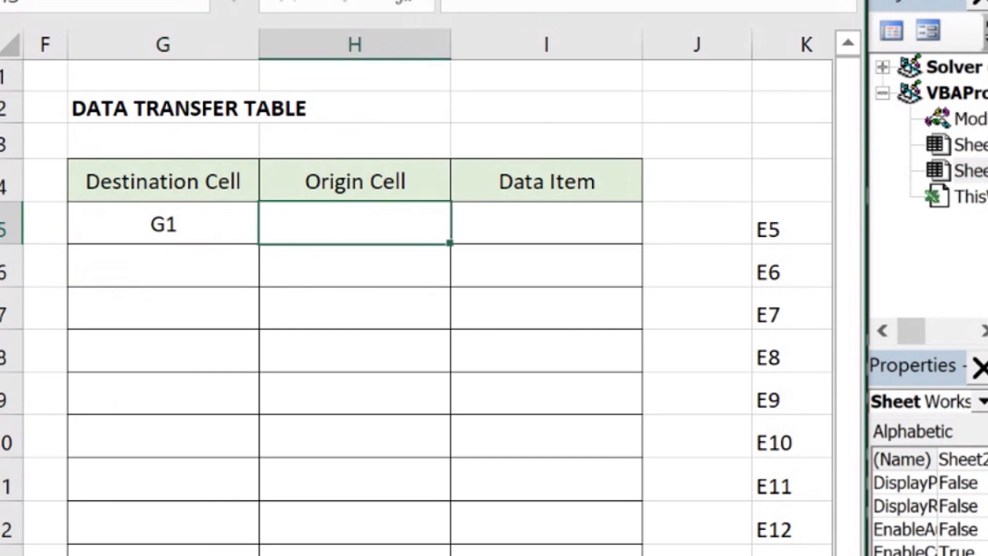
mouse_move(313, 227)
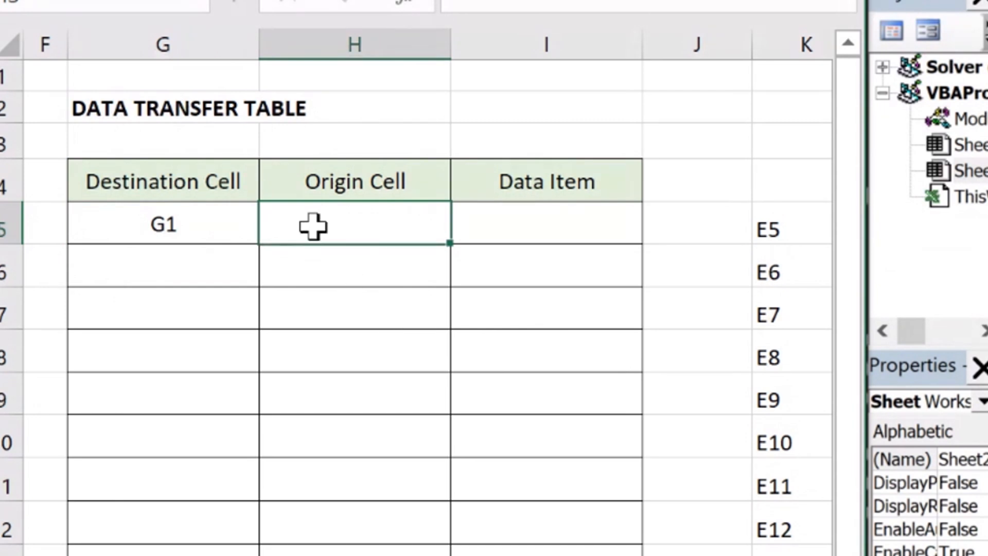
text(H1)
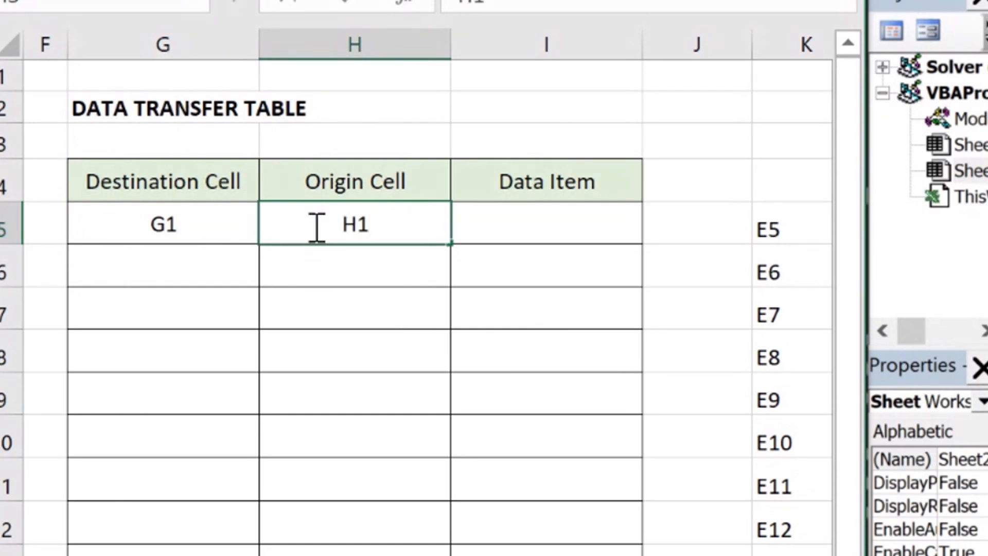
click(354, 309)
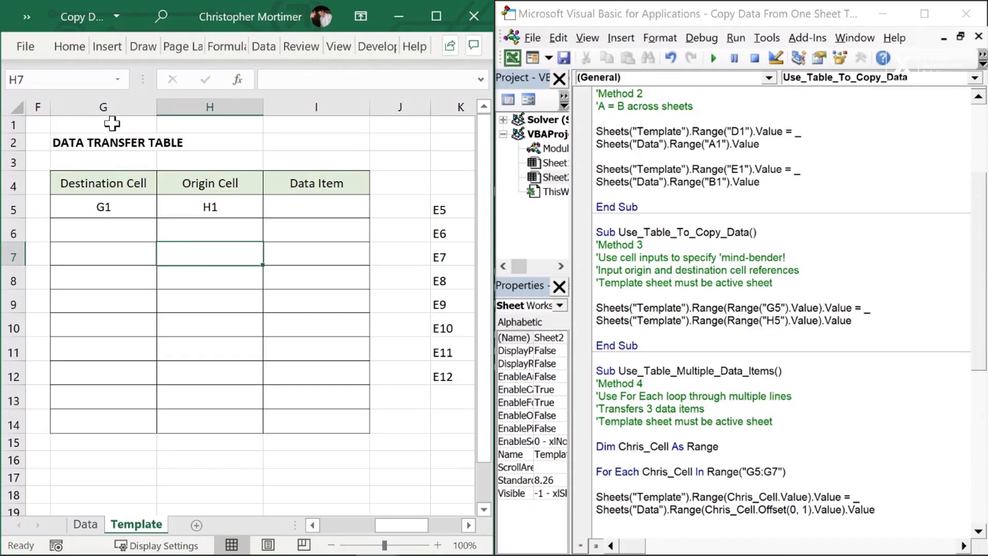
- Put Chris in Template G1, run the table-driven macro and check the copied value
click(103, 124)
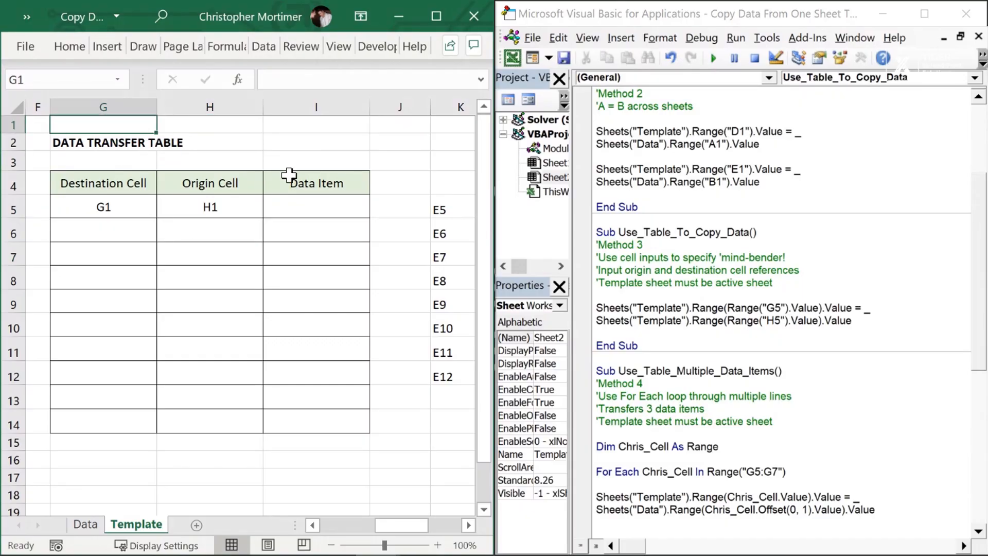
text(Chris)
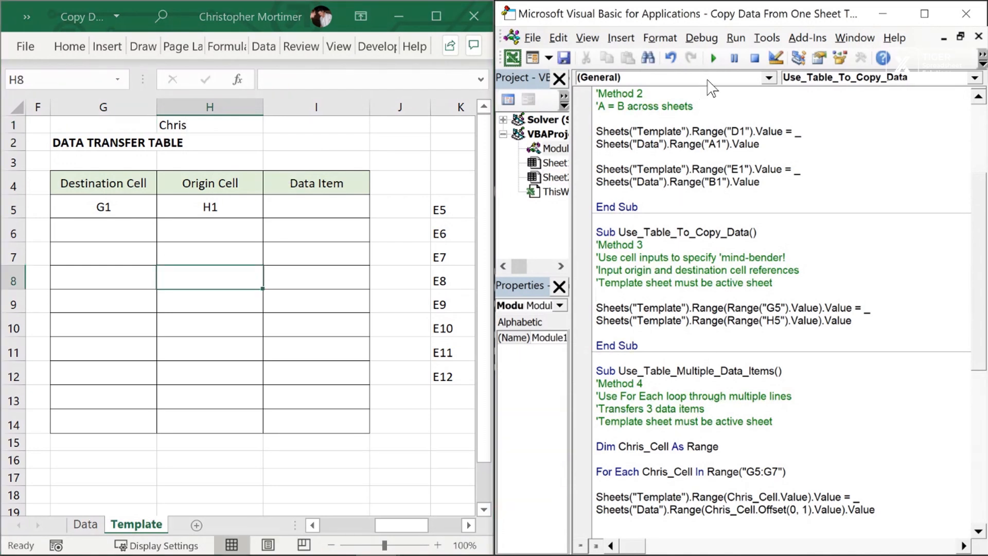
click(714, 58)
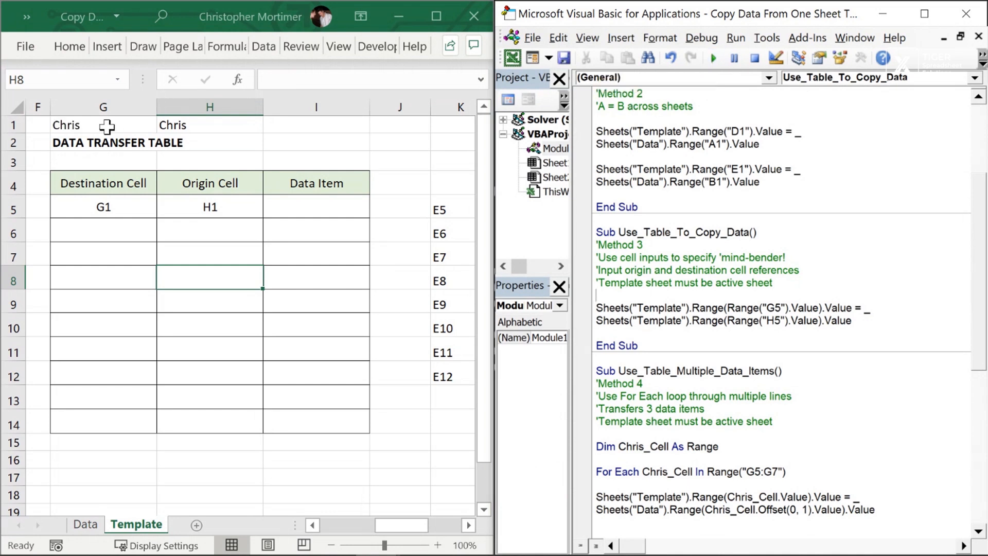
click(103, 125)
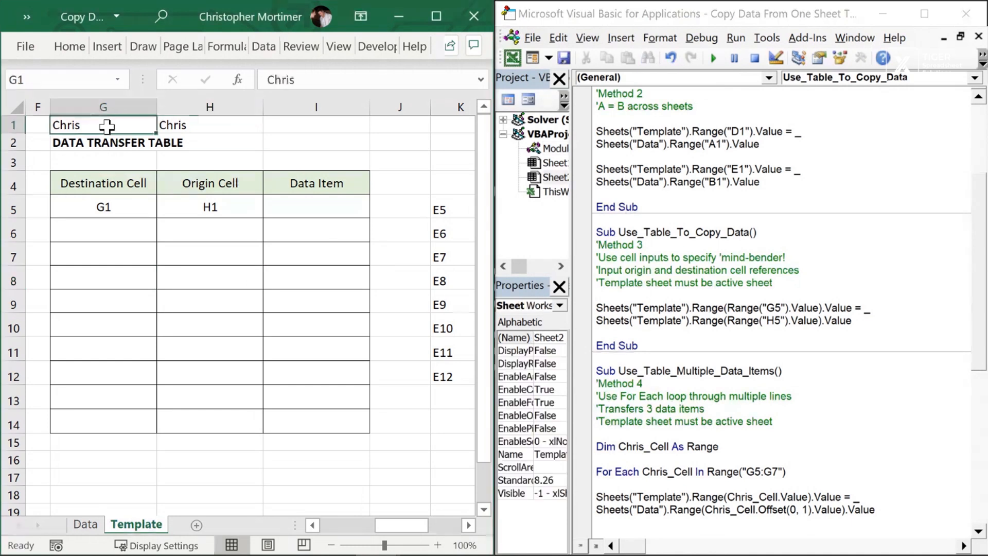
- Change the destination entry to G3, rerun the macro and see Chris in G3
click(103, 183)
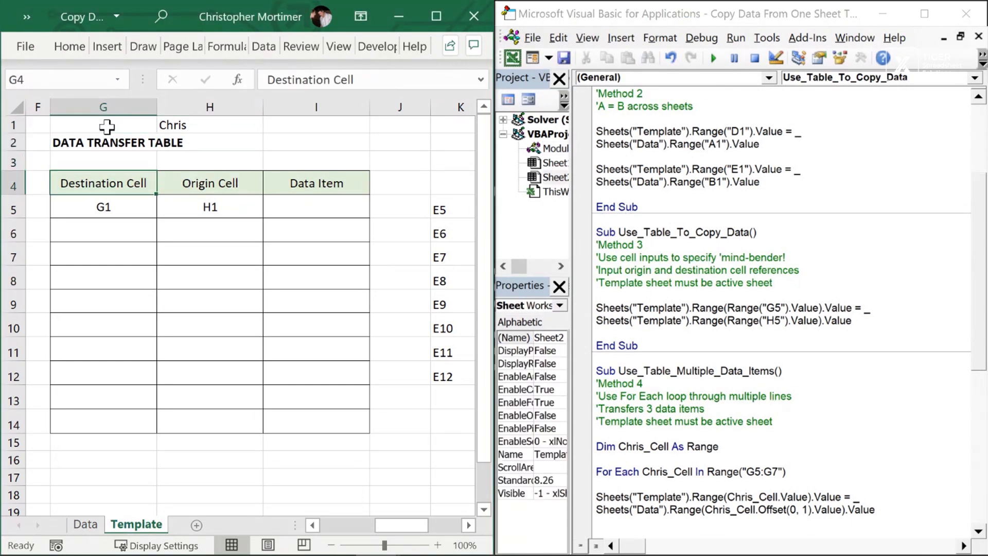
click(103, 207)
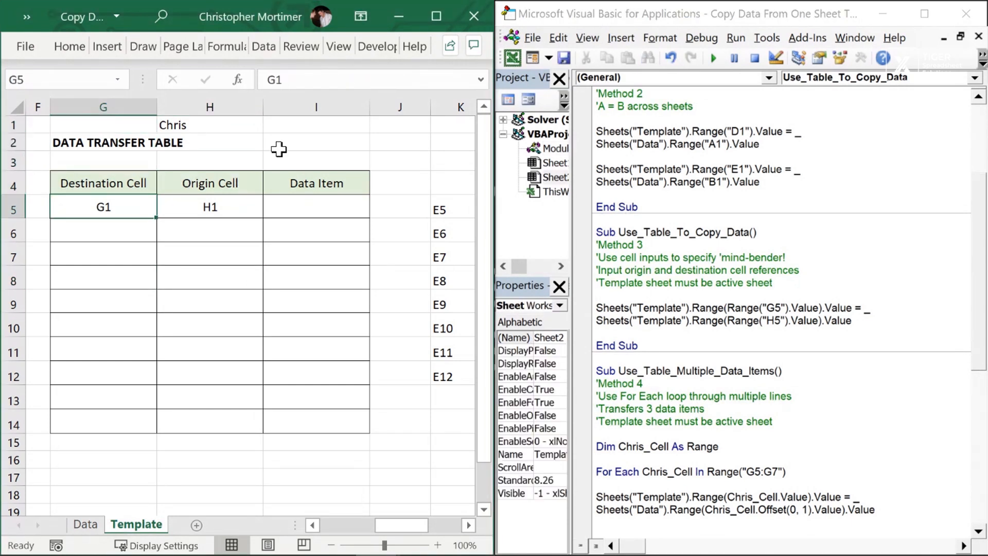
text(G3)
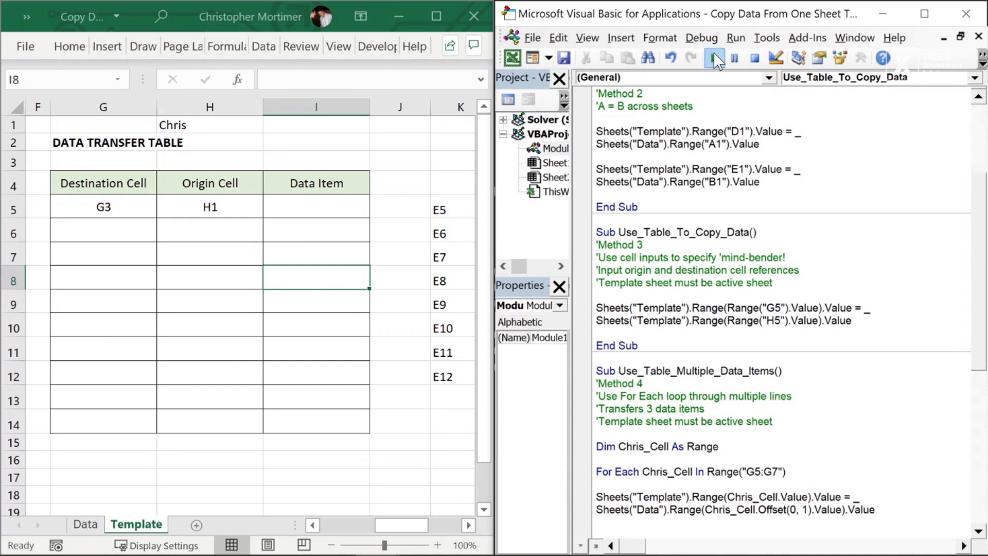
click(715, 58)
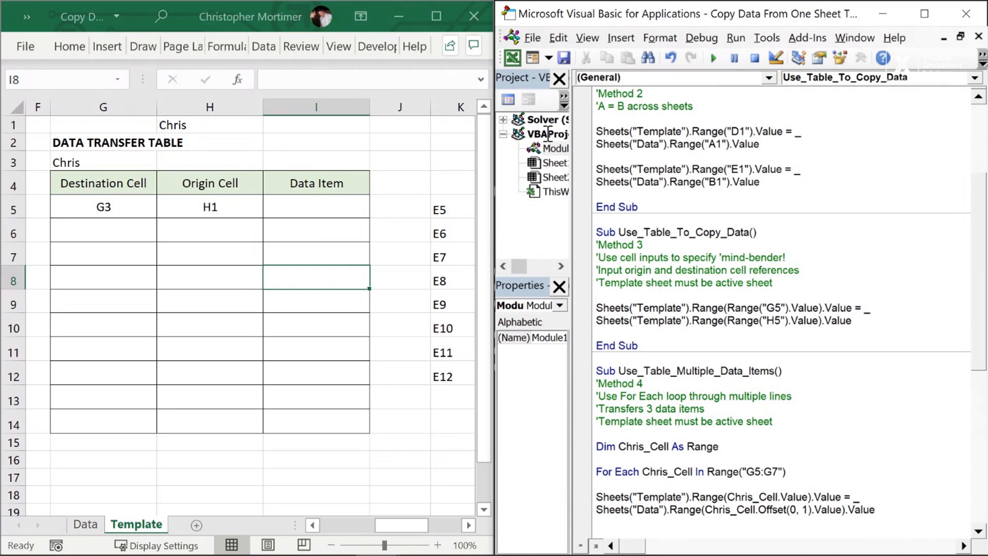
click(103, 161)
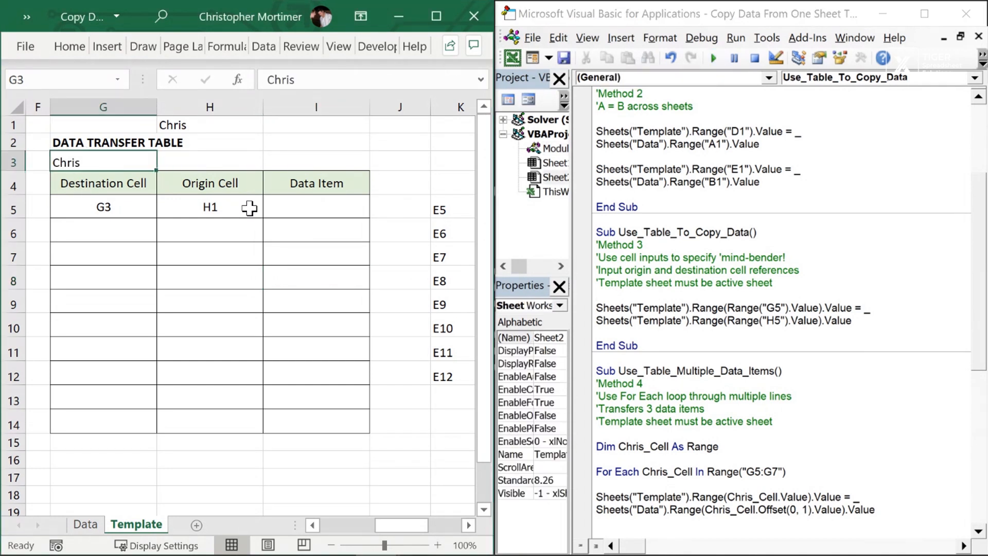
- Adjust the origin entry back toward H1 and run the table-driven macro again
click(210, 207)
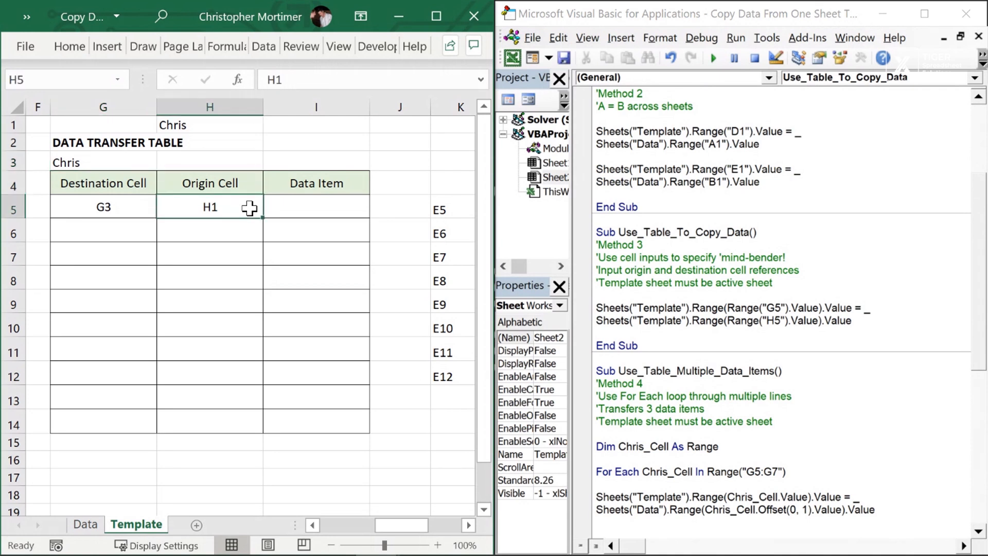
click(210, 161)
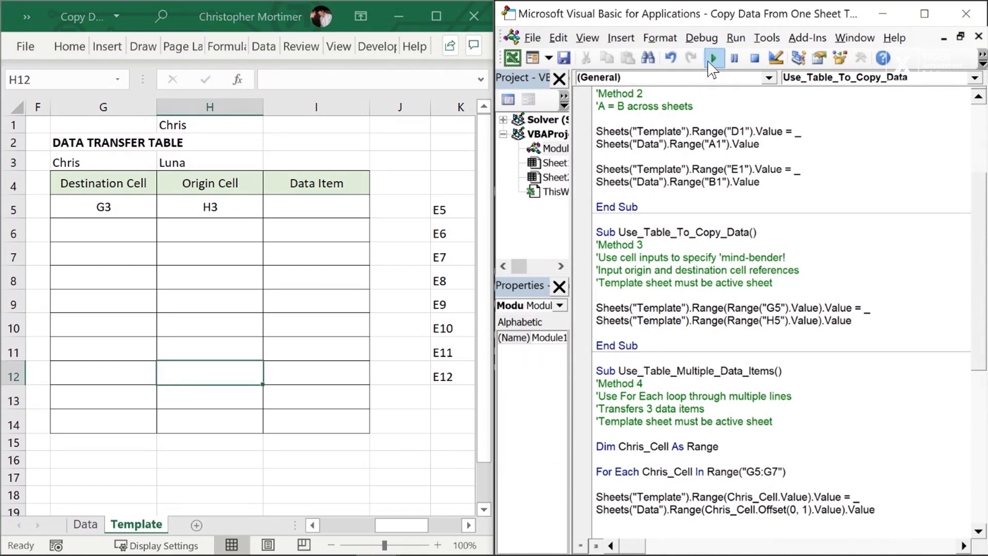
click(713, 58)
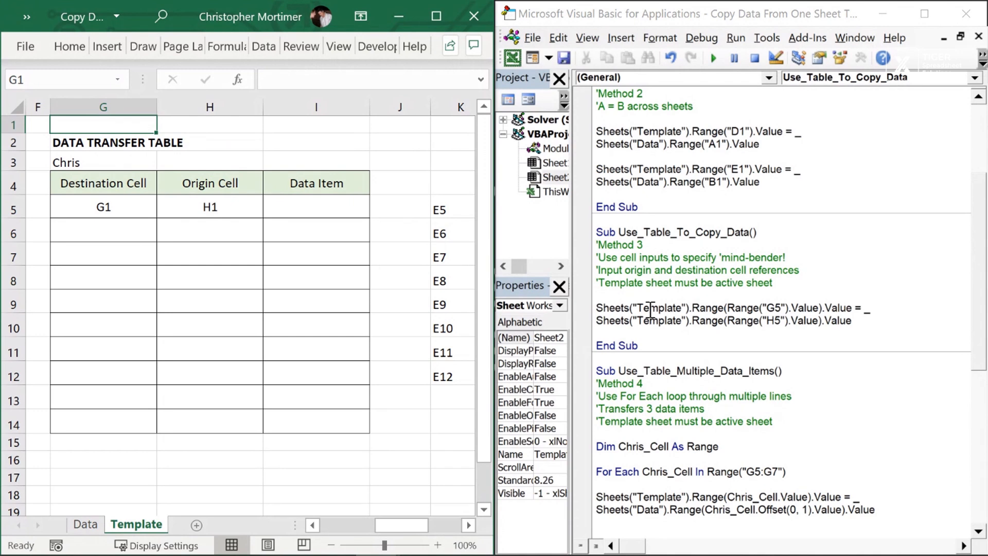
- Replace Template with Data in the macro's origin Sheets() reference
click(552, 148)
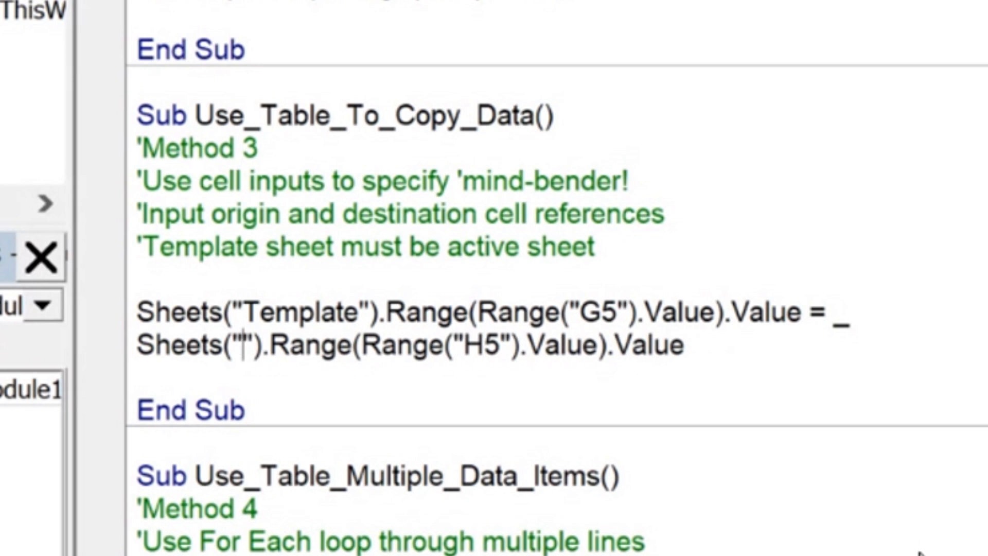
text(Data)
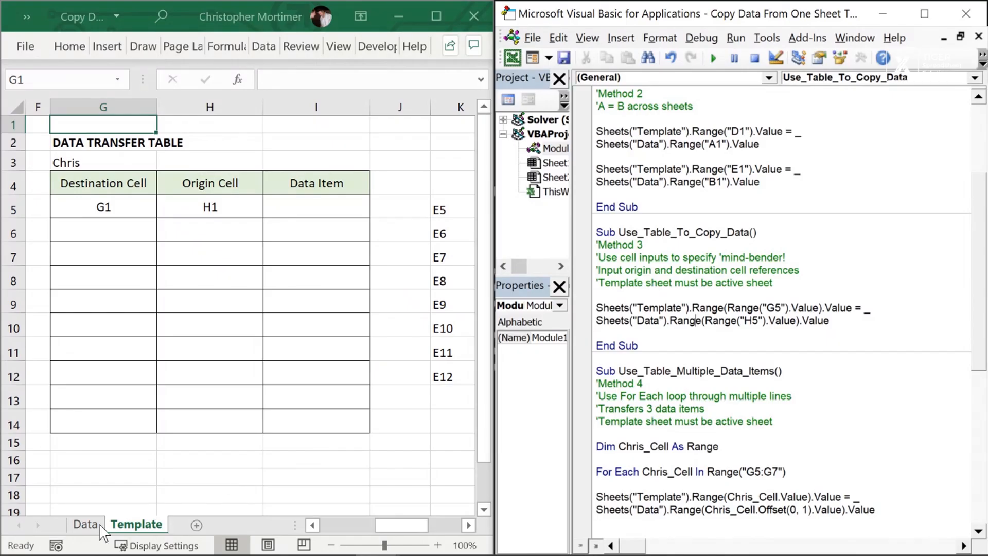
- Enter Data in Data!A1 and set the table's origin entry H5 to A1
click(85, 524)
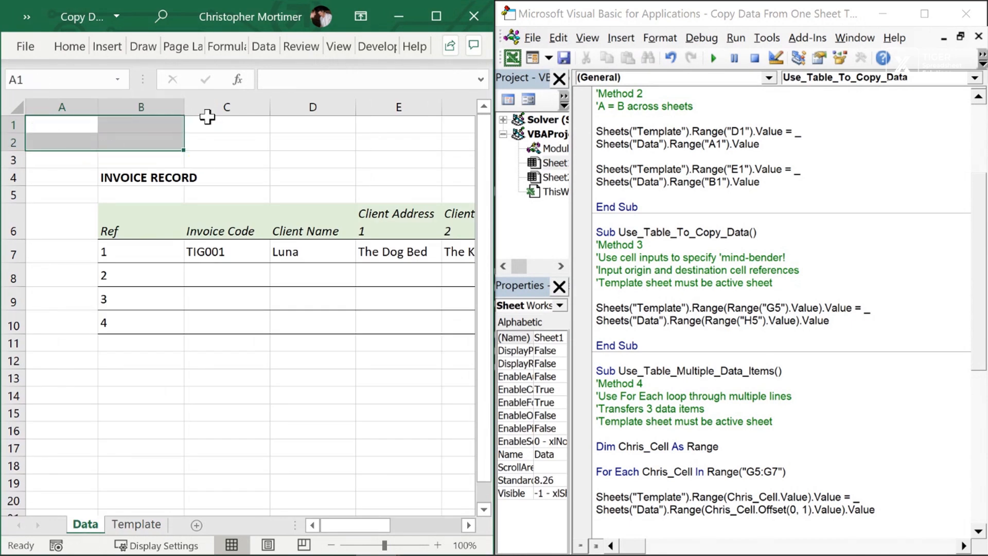
text(Data)
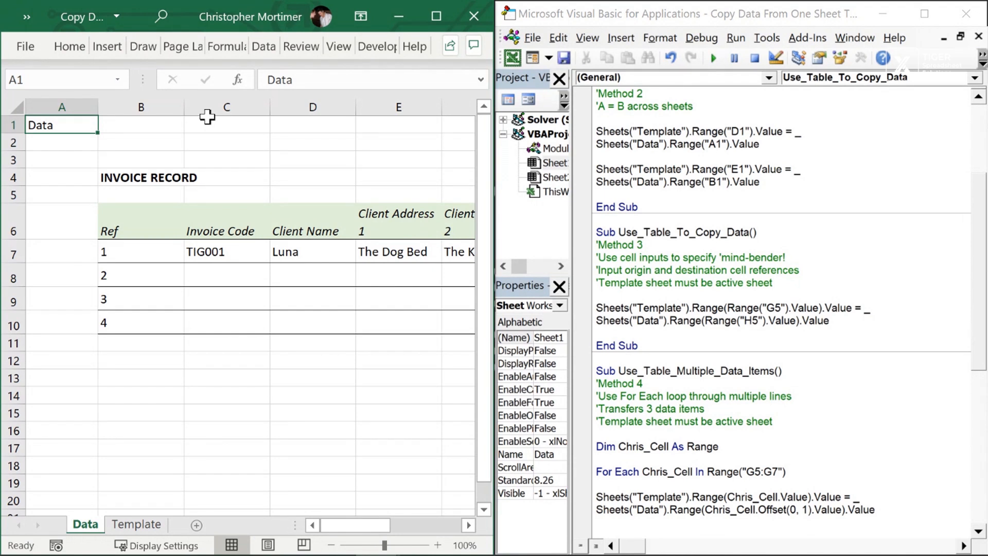
click(136, 524)
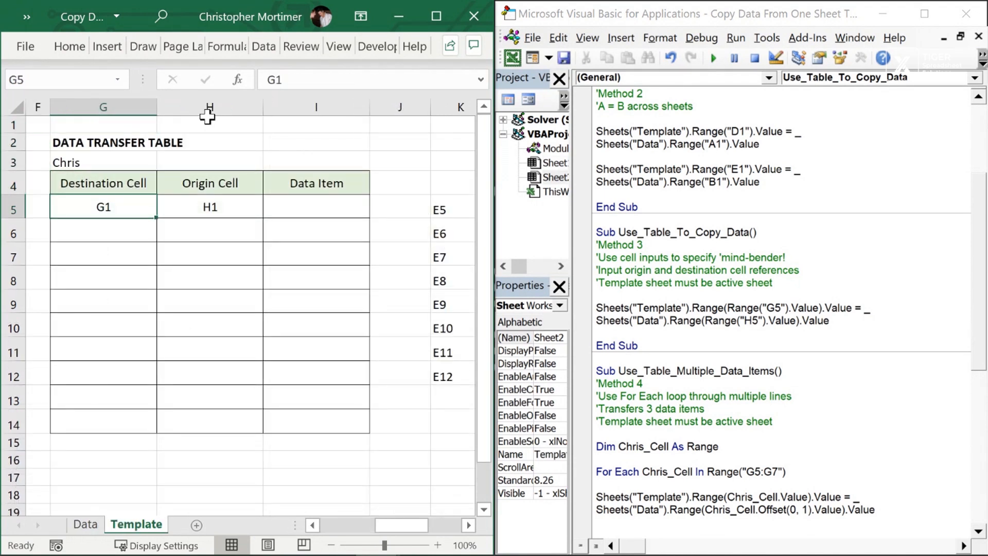
click(210, 207)
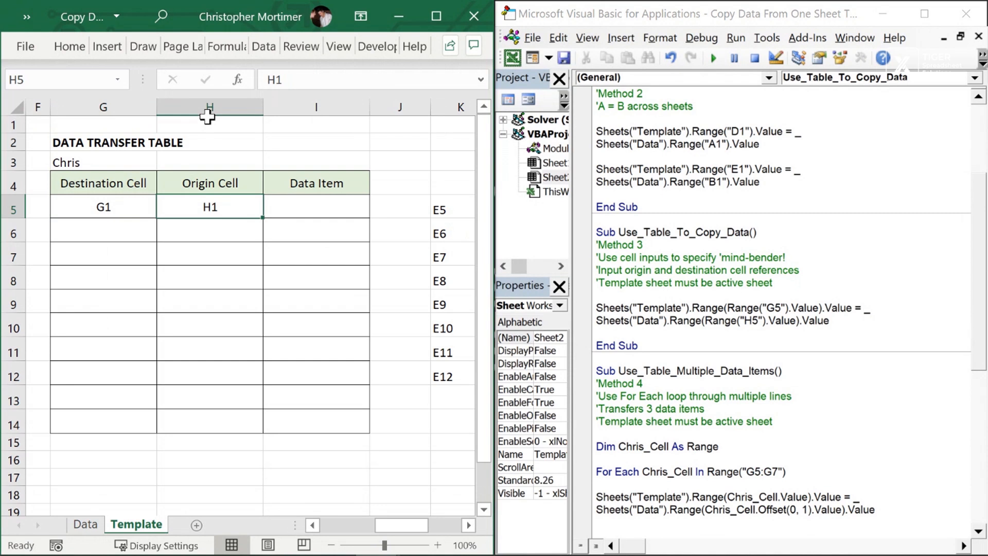
text(A)
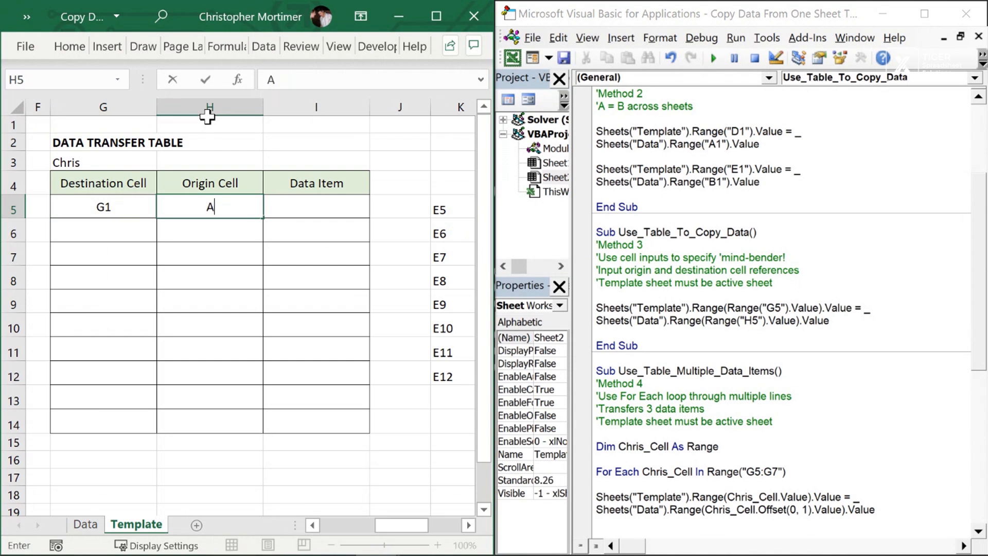
text(1)
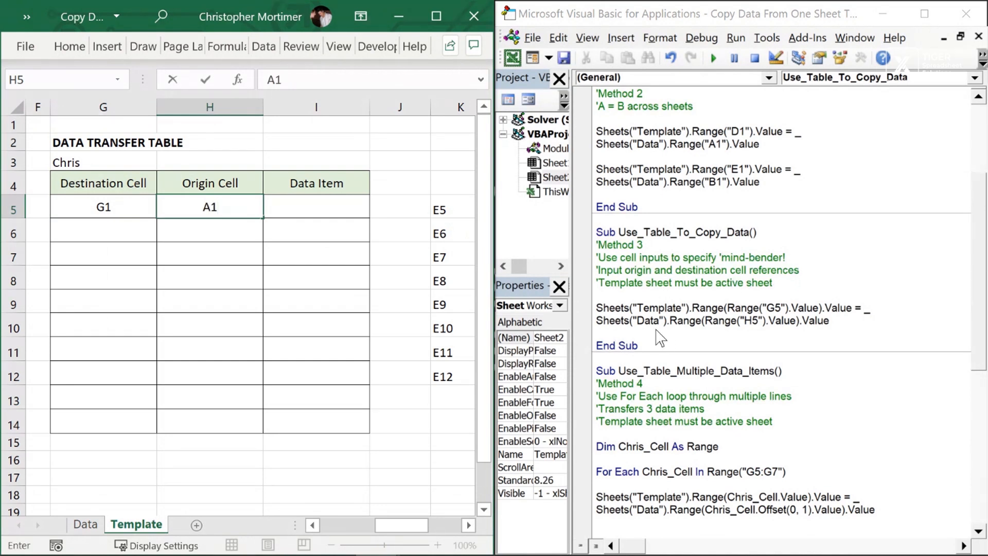
click(399, 300)
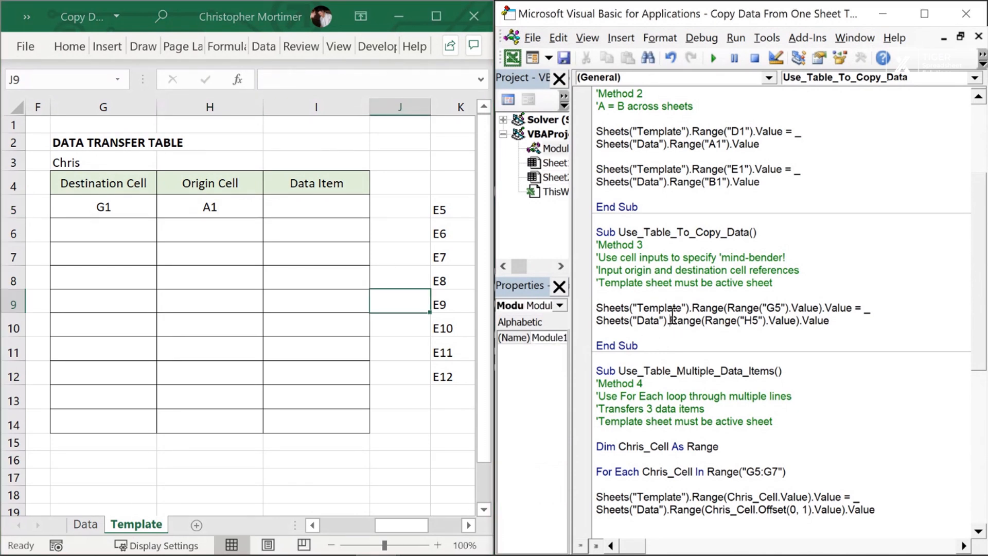
- Check the table entries and leftover values, then run the macro to fill G1 with Data
click(210, 207)
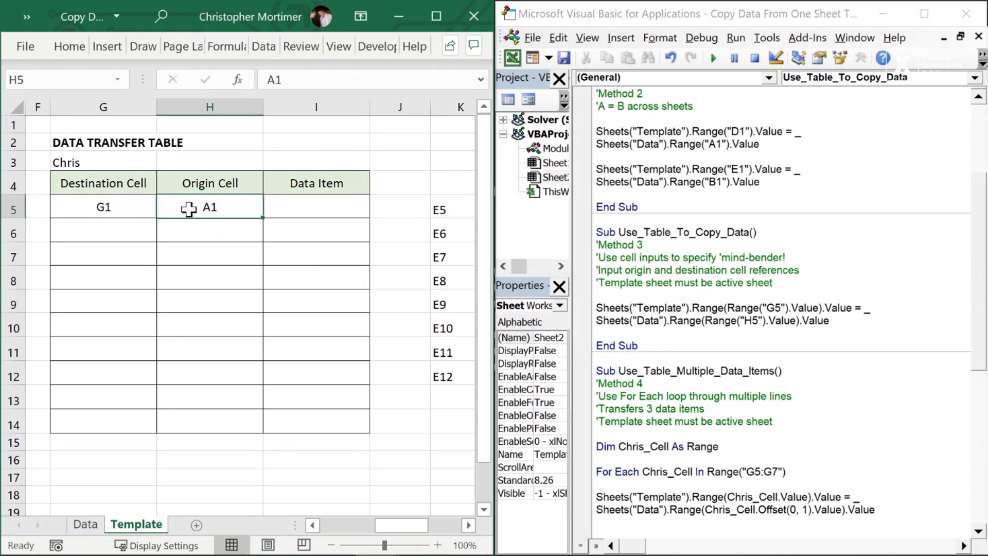
click(103, 206)
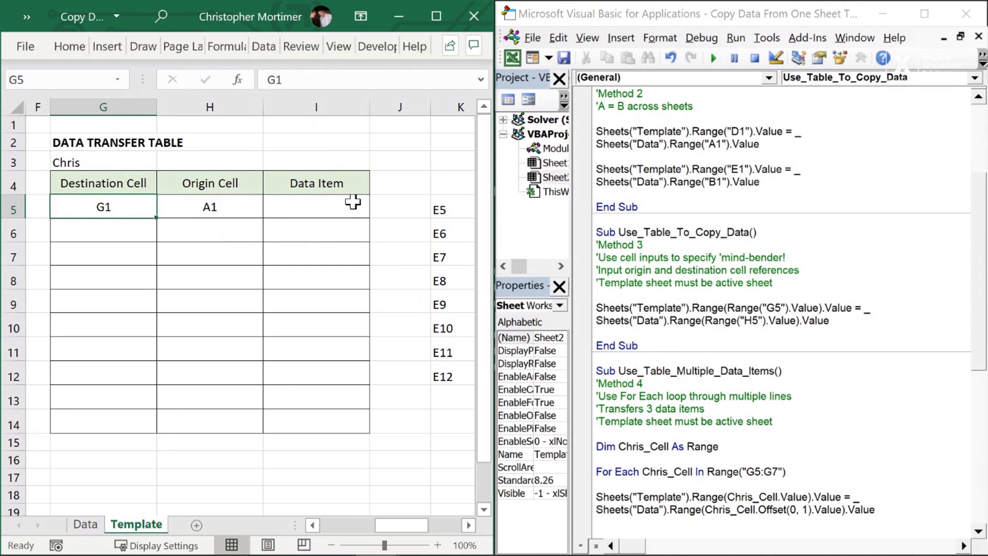
click(103, 162)
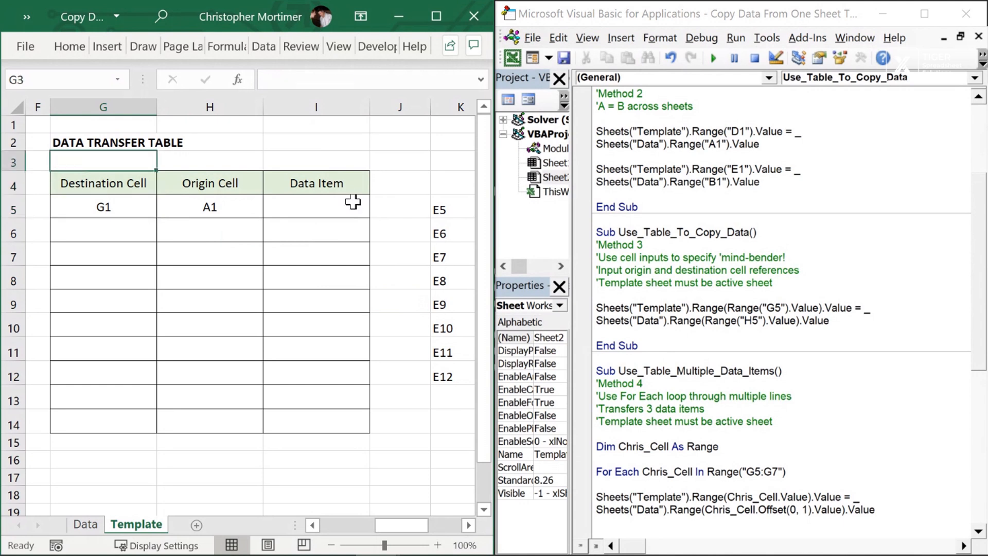
click(210, 161)
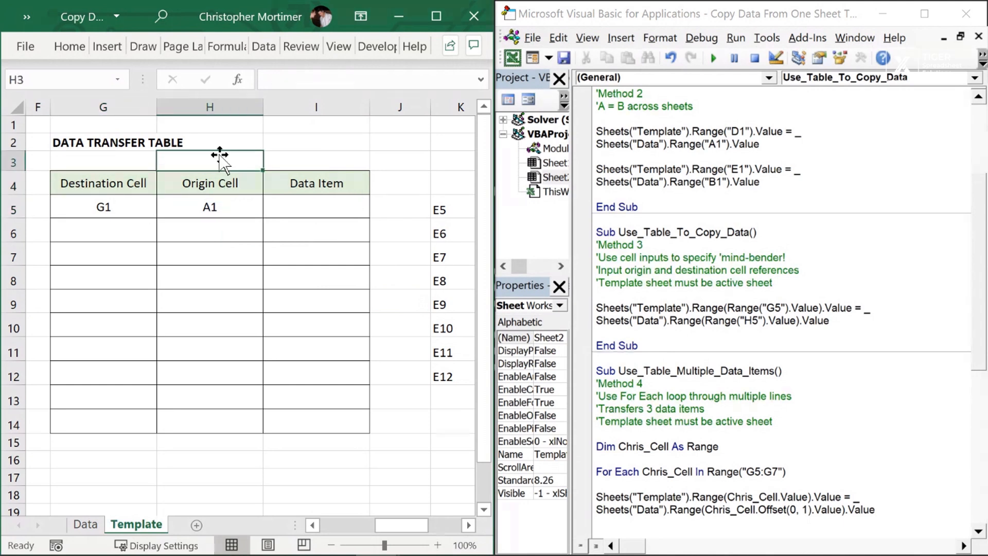
click(84, 524)
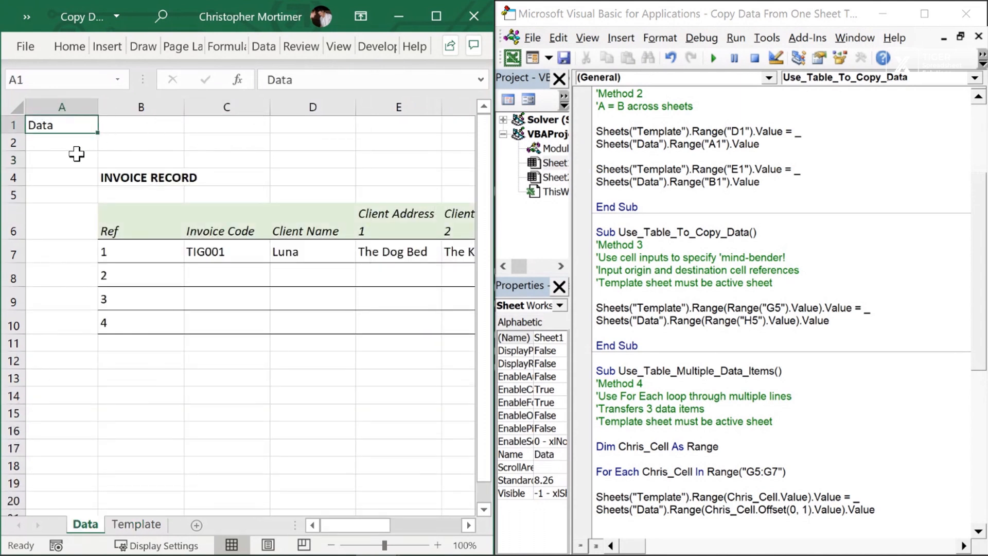
click(135, 524)
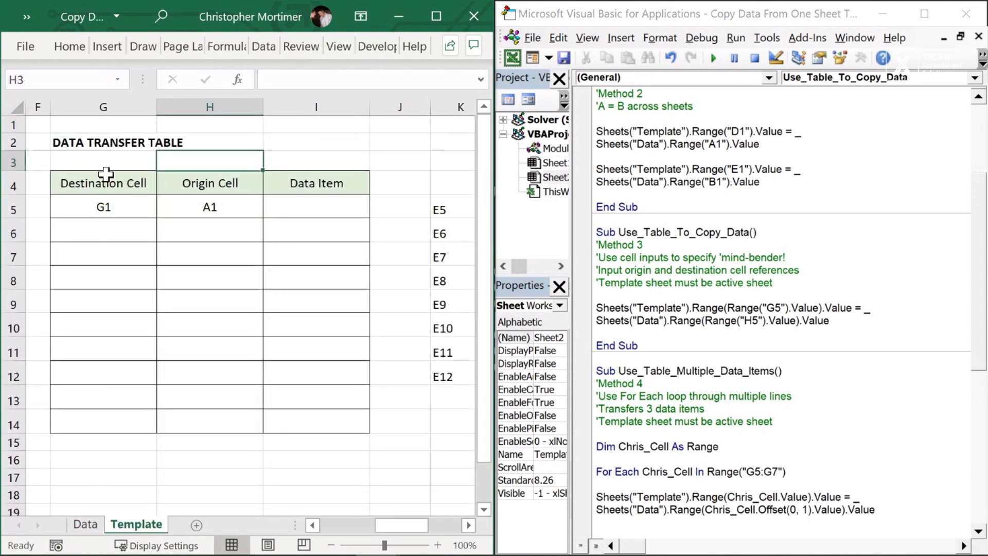
click(103, 125)
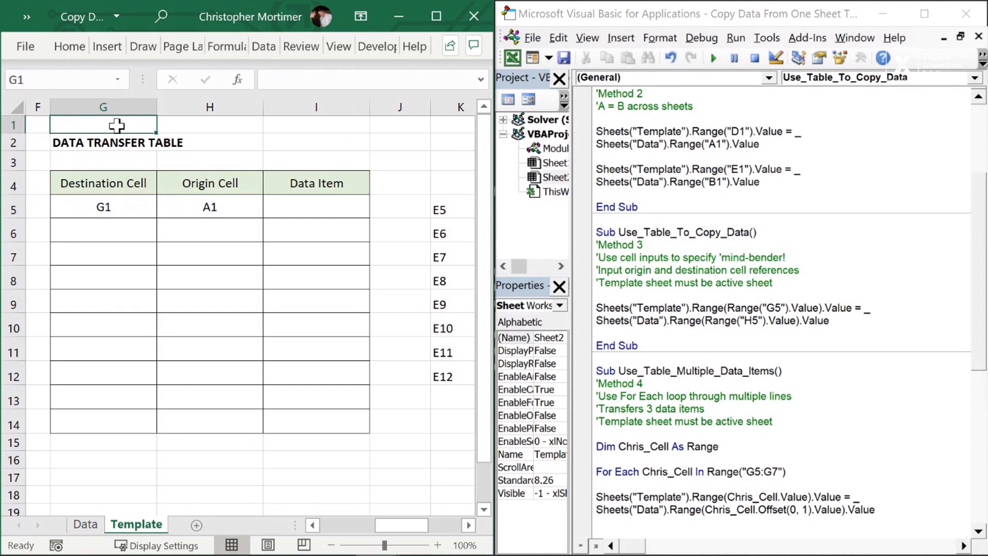
click(555, 147)
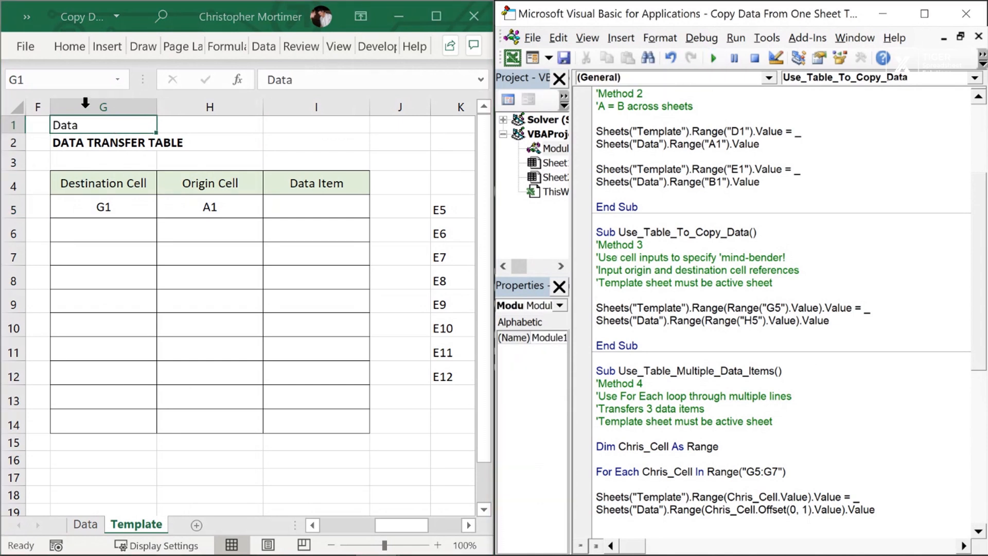
mouse_move(128, 210)
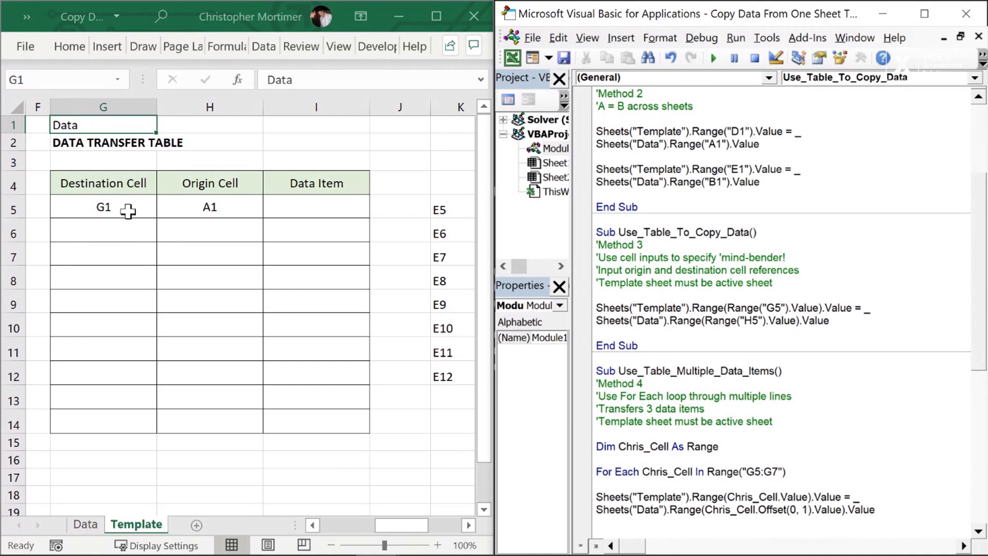
- Change the destination to G3 then H2, running the macro so both receive Data
click(103, 207)
text(3)
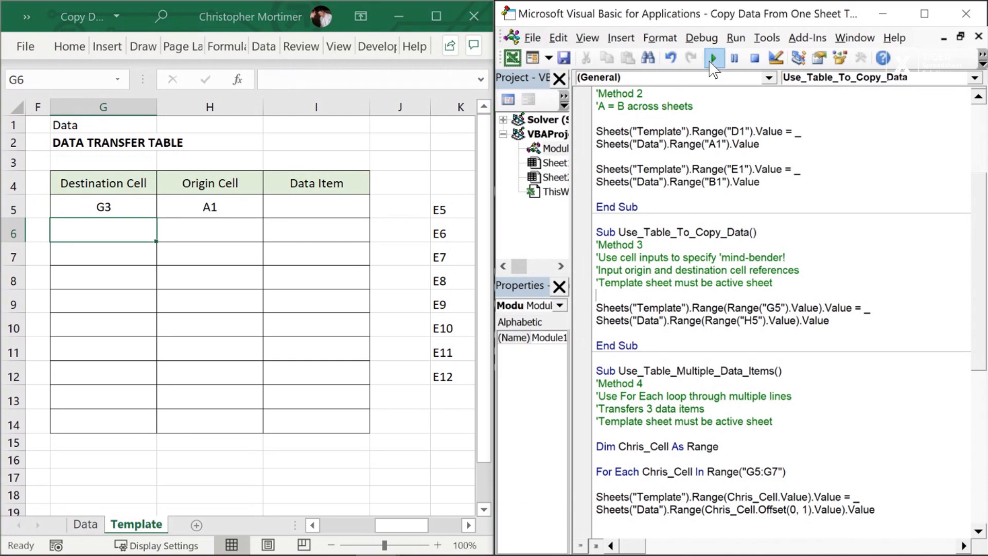
click(712, 58)
text(H2)
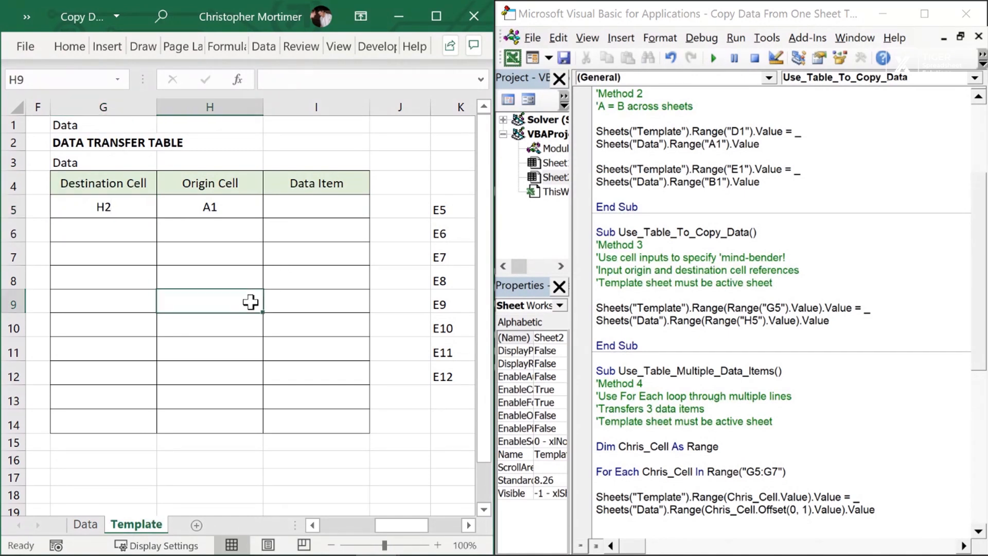
click(712, 58)
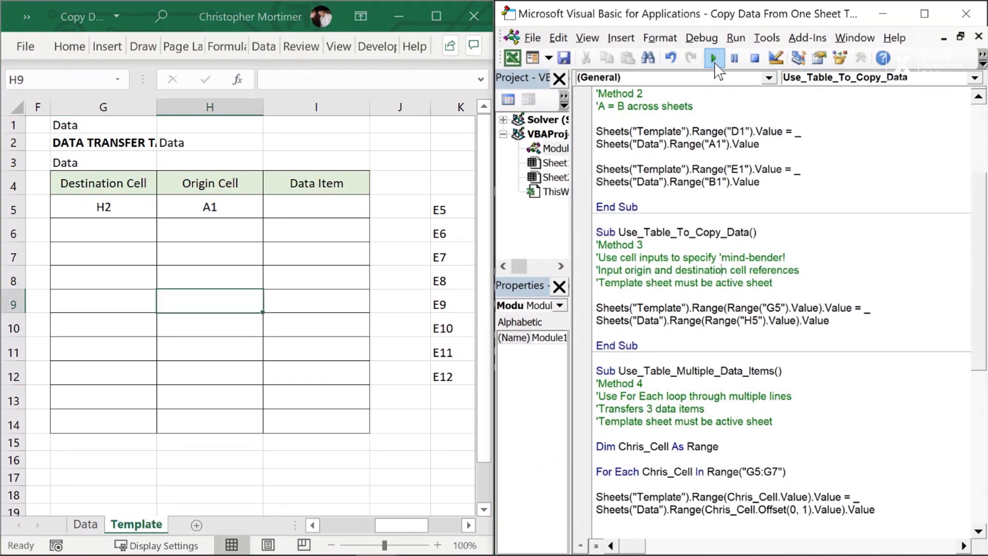
click(714, 57)
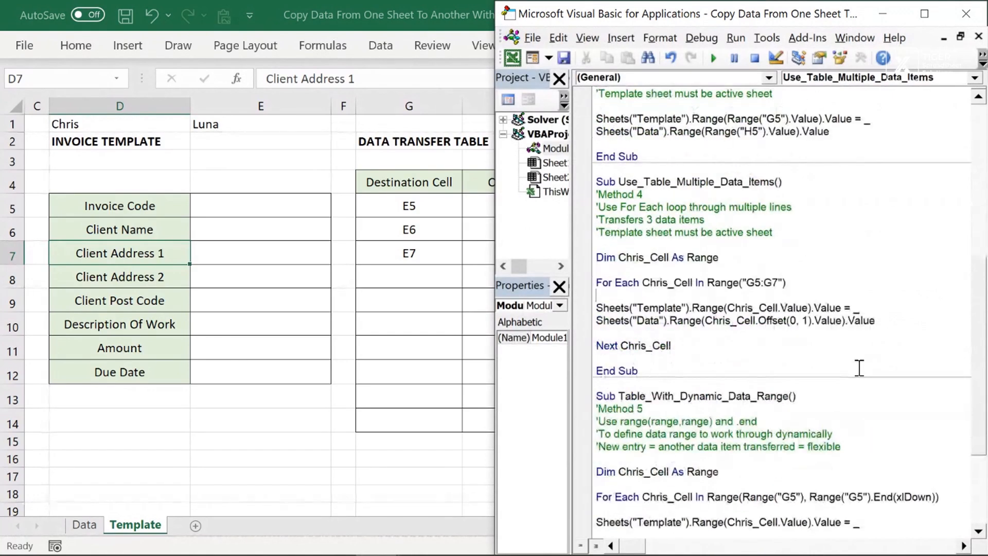
- Highlight the filled invoice fields E5:E7 and the table's origin cell references for comparison
scroll(down, 3)
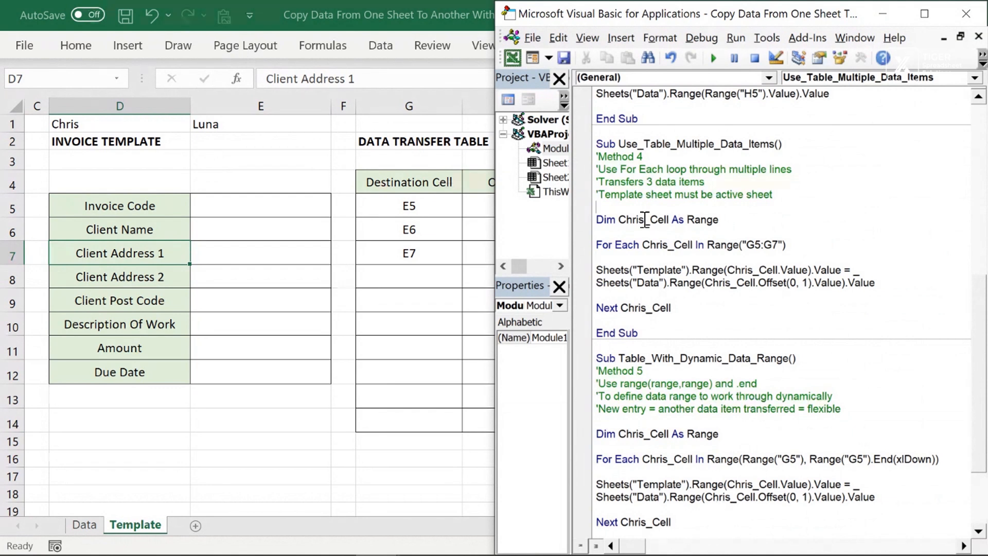
click(712, 58)
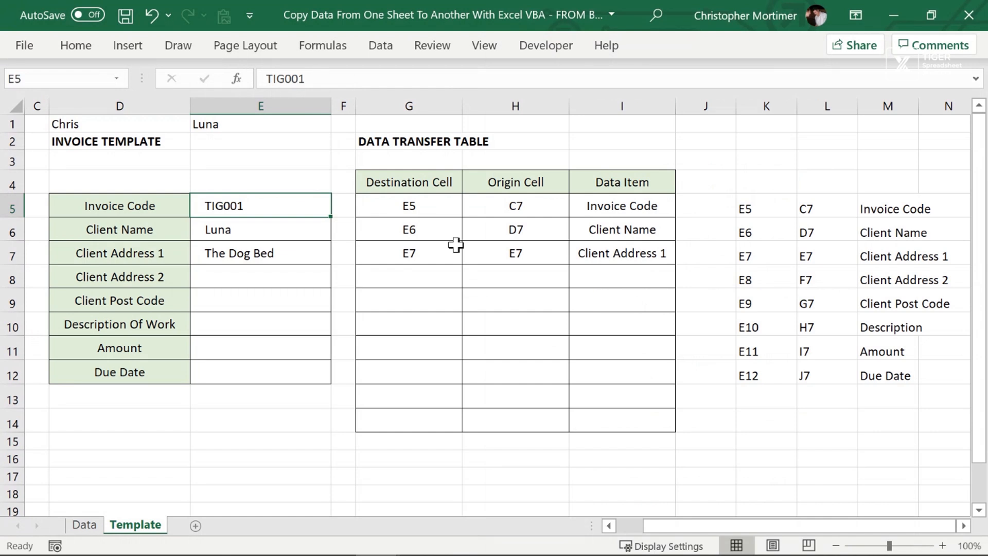
drag(261, 206, 260, 253)
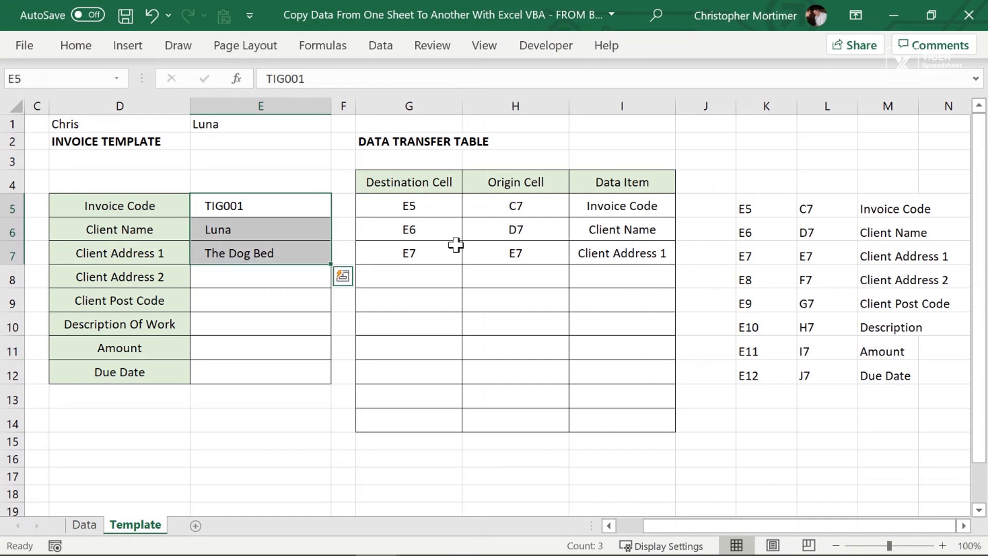
click(409, 206)
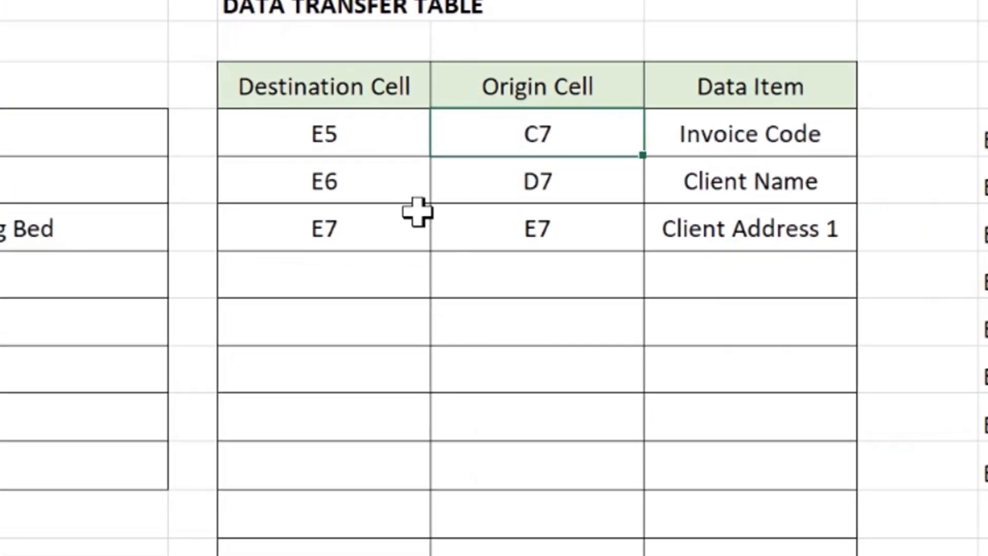
drag(536, 133, 536, 229)
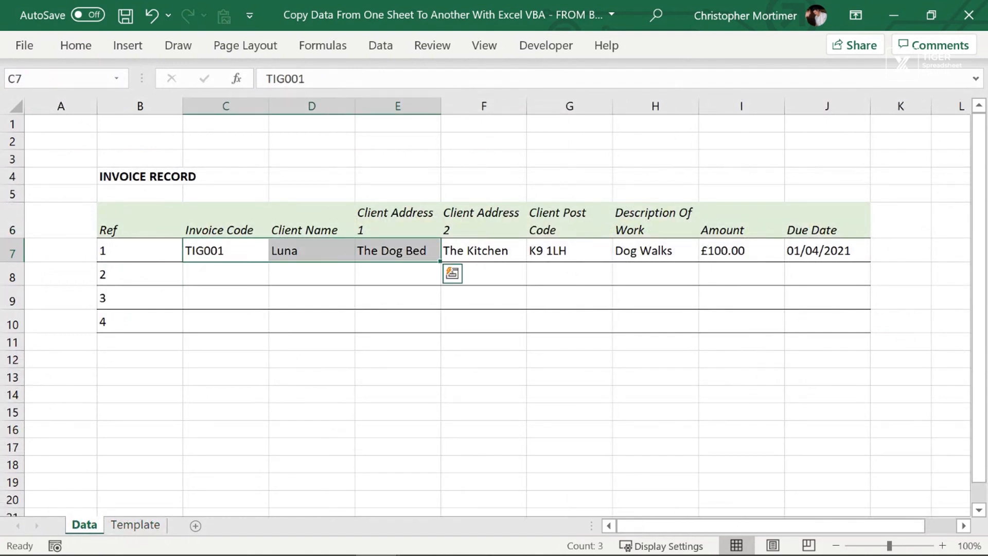
- Show the Template sheet and point out the E5 destination reference in the Method 4 loop code
click(134, 524)
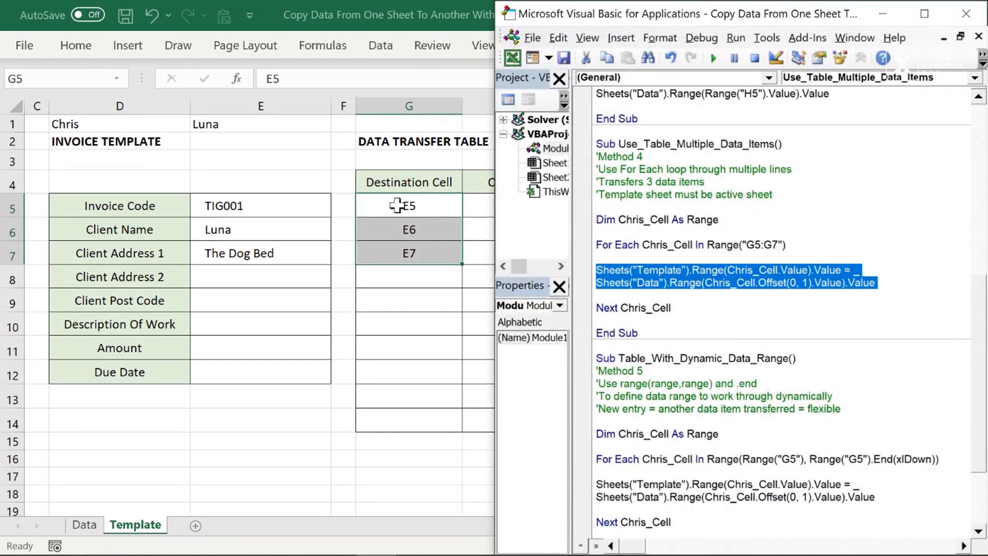
click(977, 14)
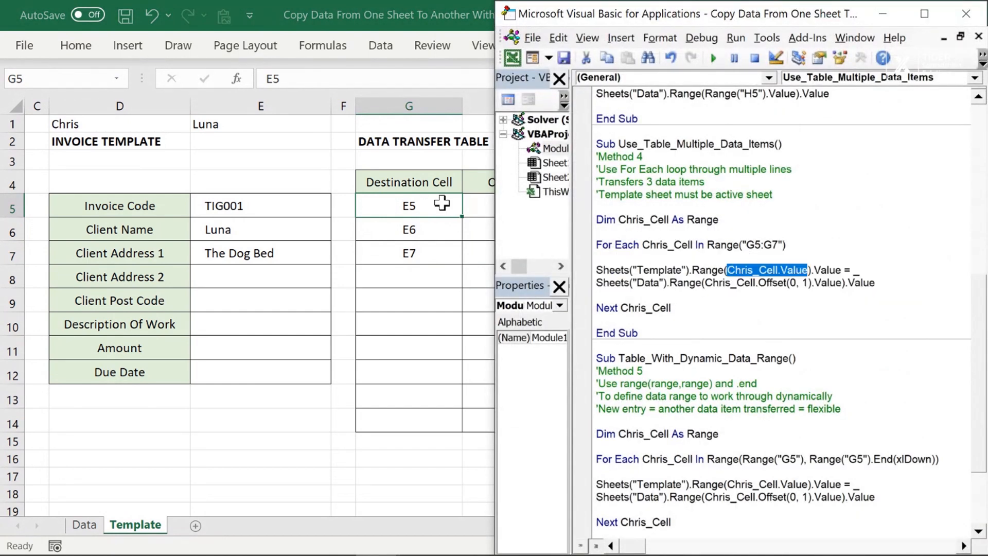
mouse_move(668, 241)
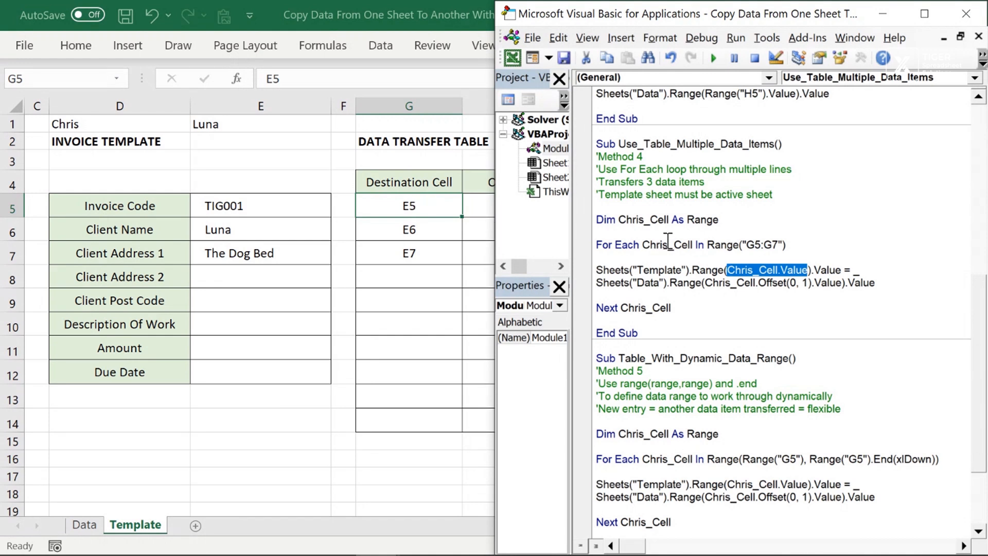
mouse_move(811, 280)
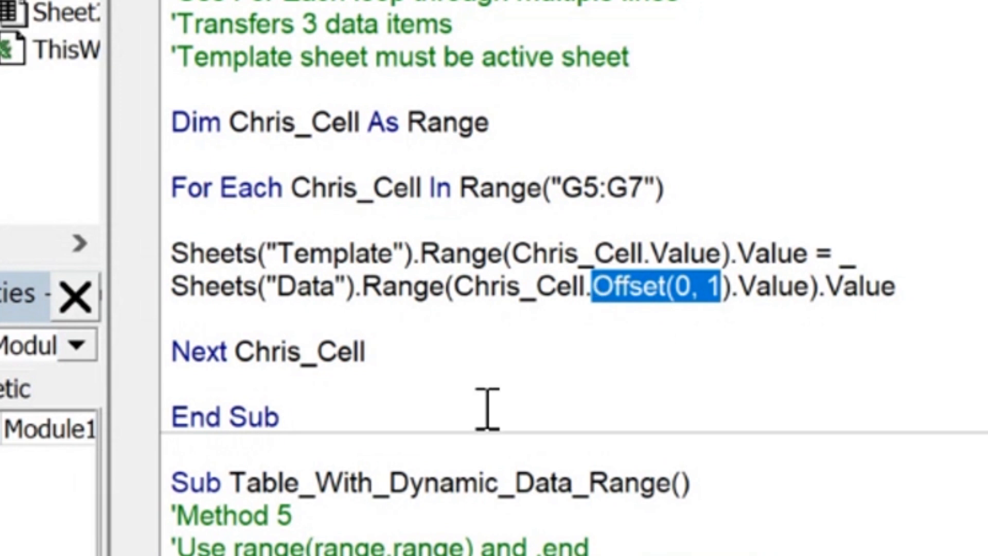
mouse_move(397, 407)
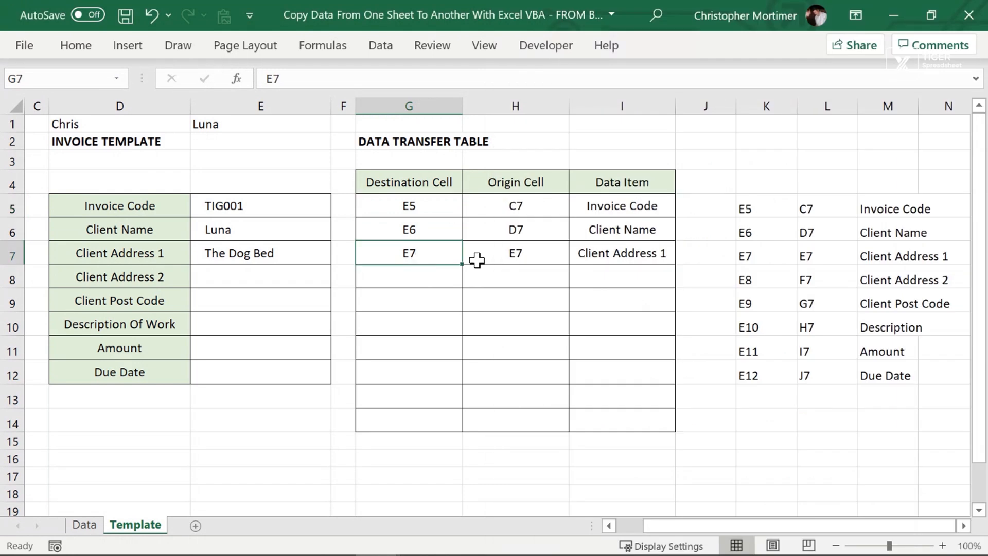
click(514, 105)
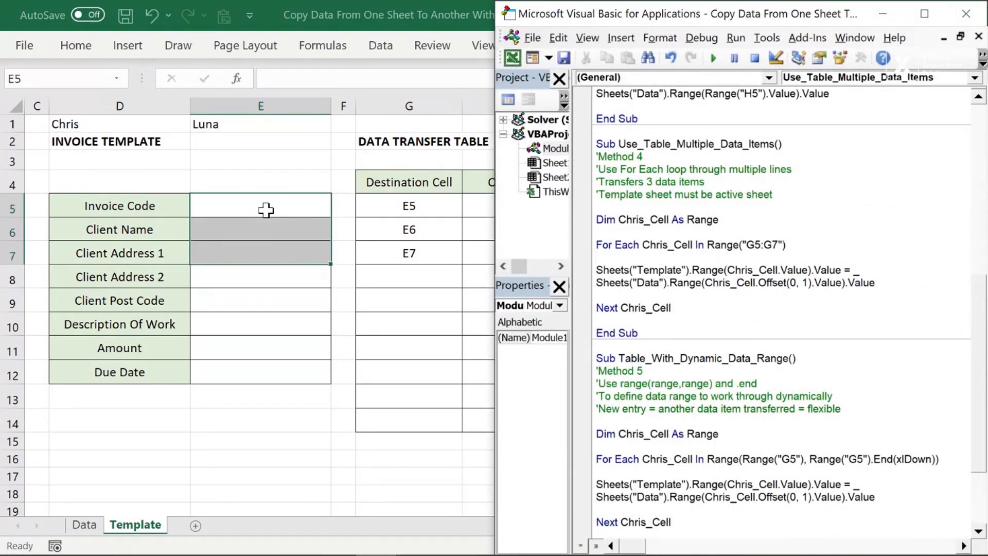
mouse_move(715, 58)
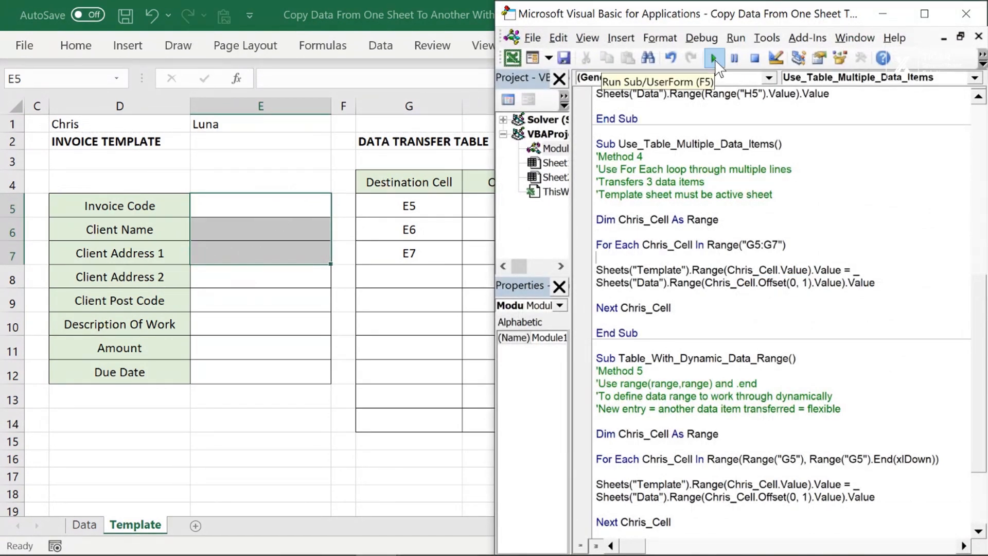
- Run Use_Table_Multiple_Data_Items so E5:E11 refill from TIG001 through £100.00
click(714, 57)
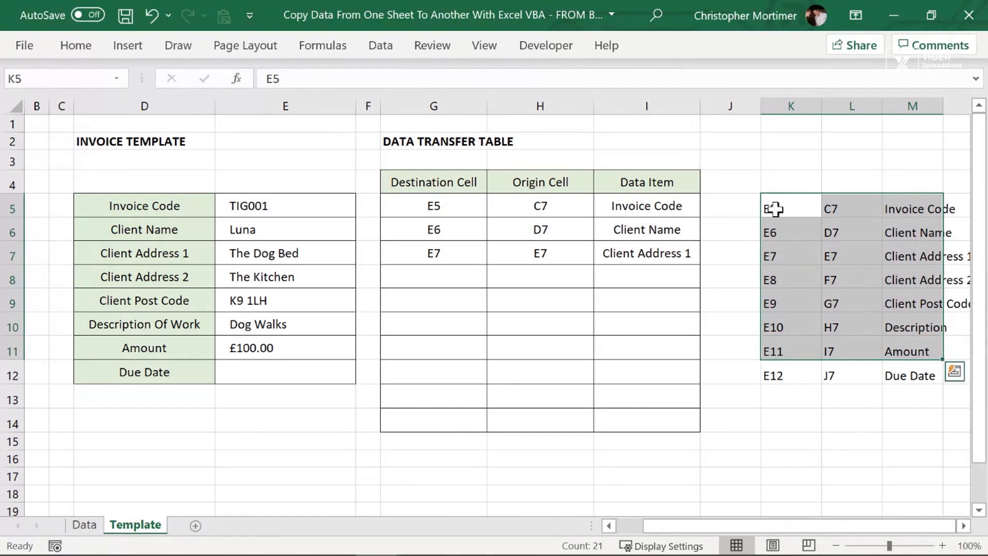
- Paste the seven mapping rows K5:M11 into G5 as values only, covering E5 through E11
click(730, 209)
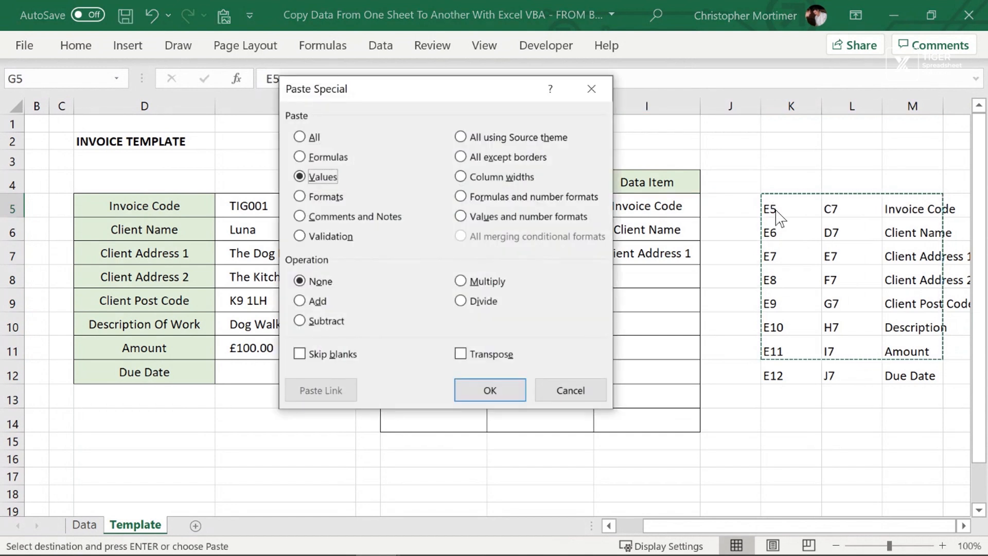
click(490, 390)
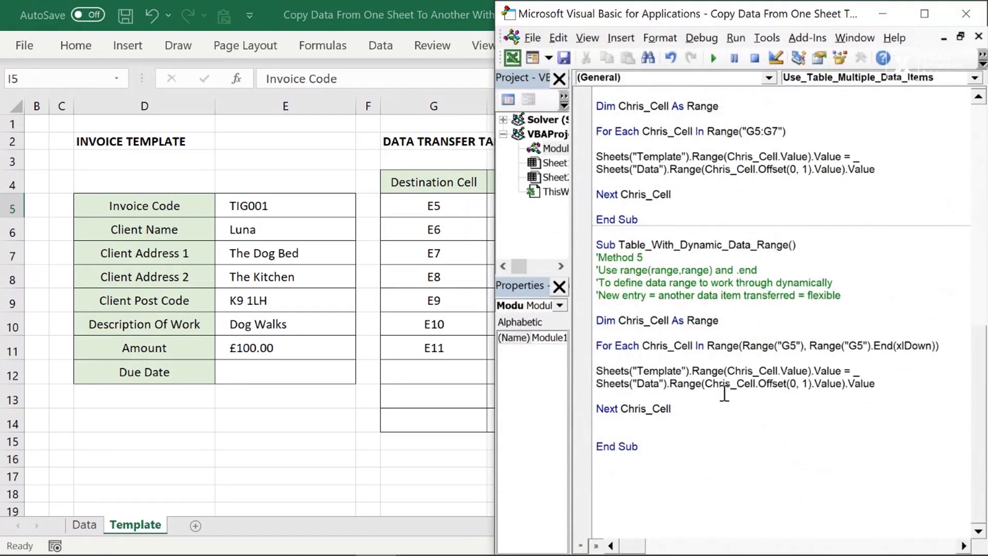
- Highlight Range("G5").End(xlDown) in Method 5, then view the seven-row table with E5:E11 emptied
drag(598, 245, 637, 446)
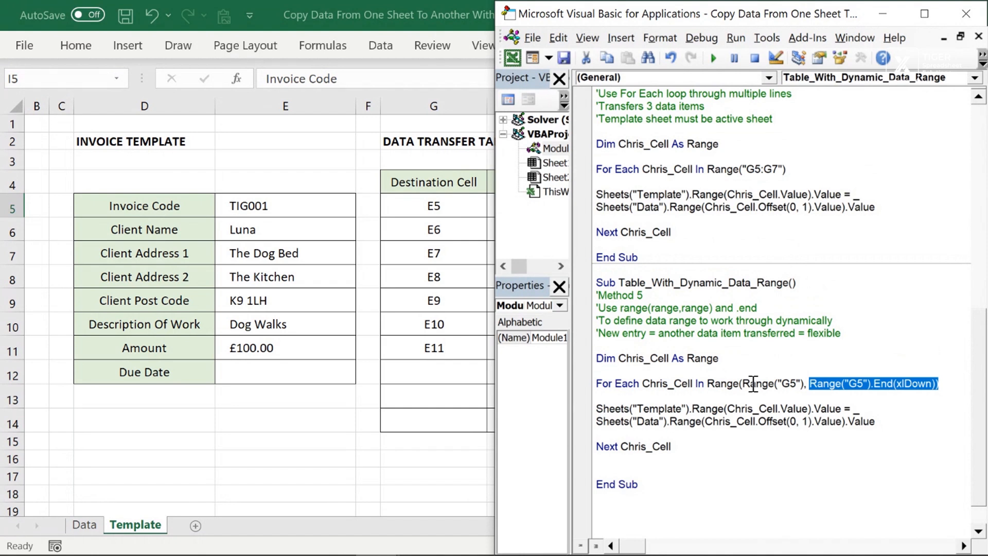
click(978, 13)
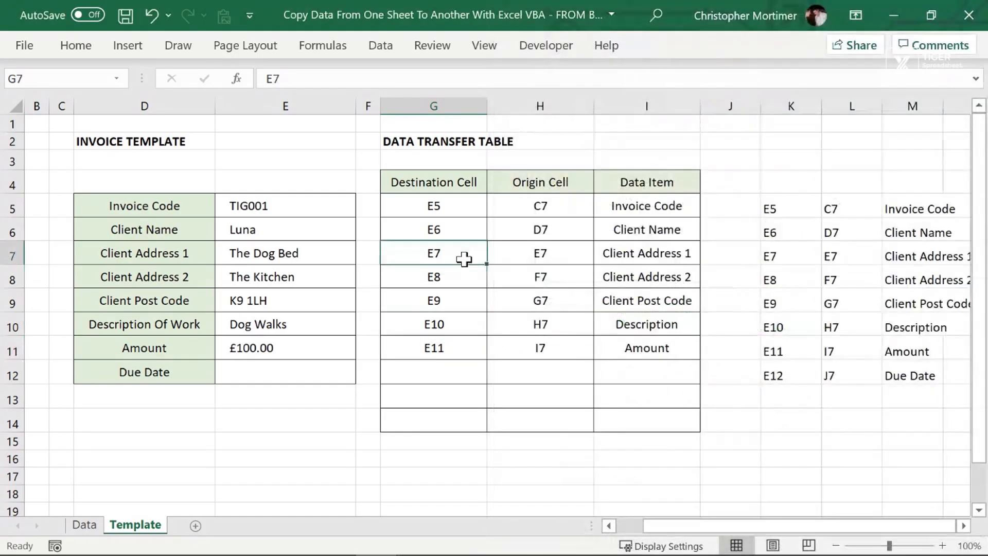
click(433, 372)
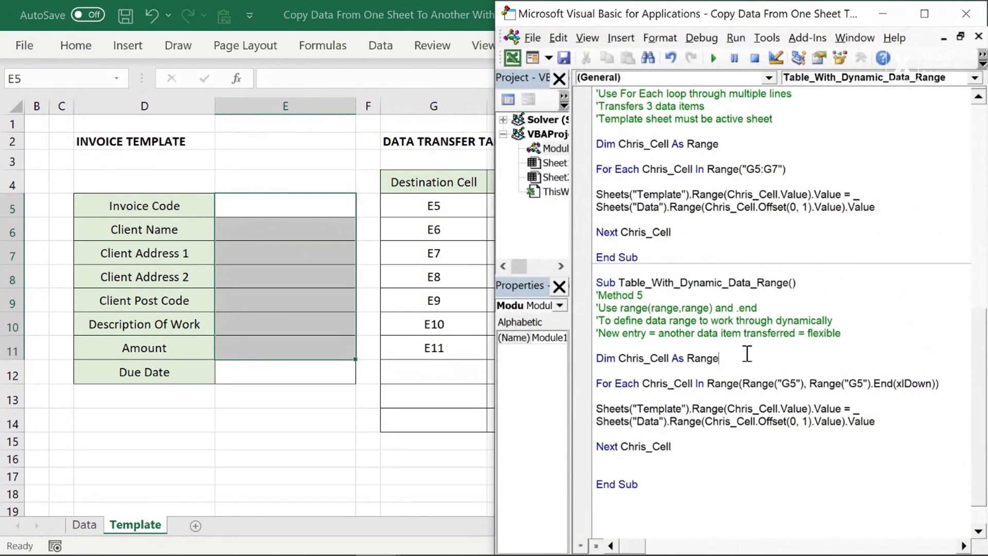
- Run Table_With_Dynamic_Data_Range so E5:E11 fill from TIG001 to £100.00
click(712, 58)
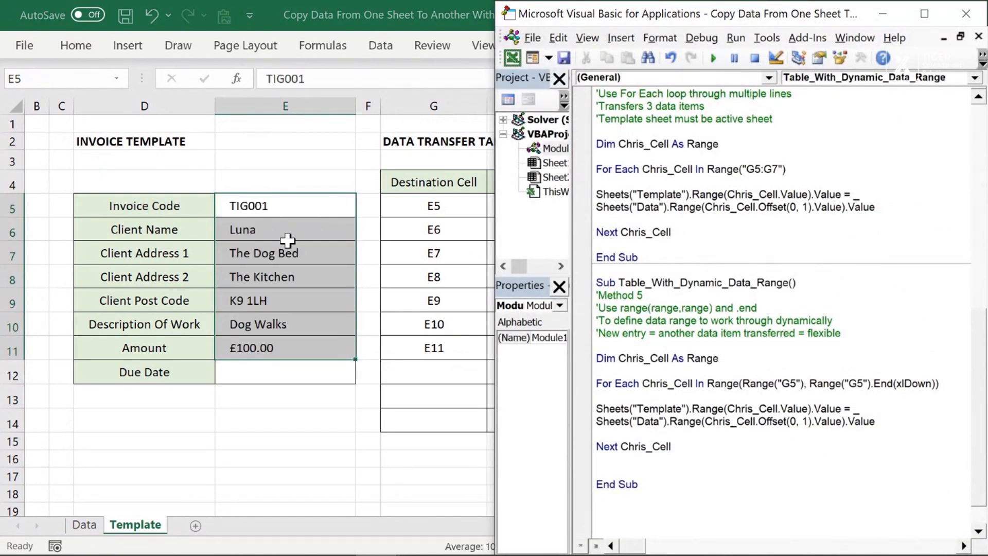
click(976, 13)
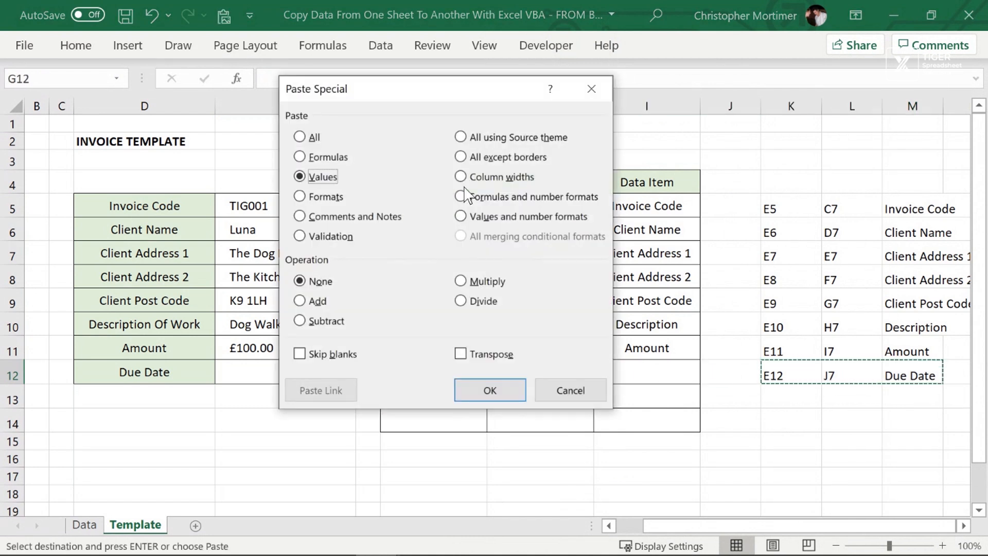
- Paste the Due Date mapping (E12 to J7) as values and rerun Method 5 so E12 shows 01/04/2021
click(490, 390)
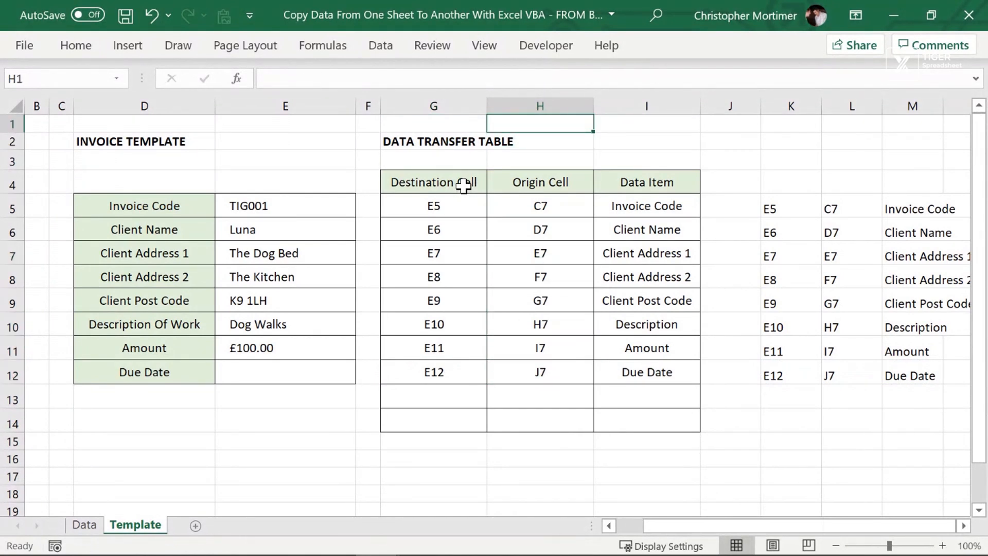
mouse_move(289, 374)
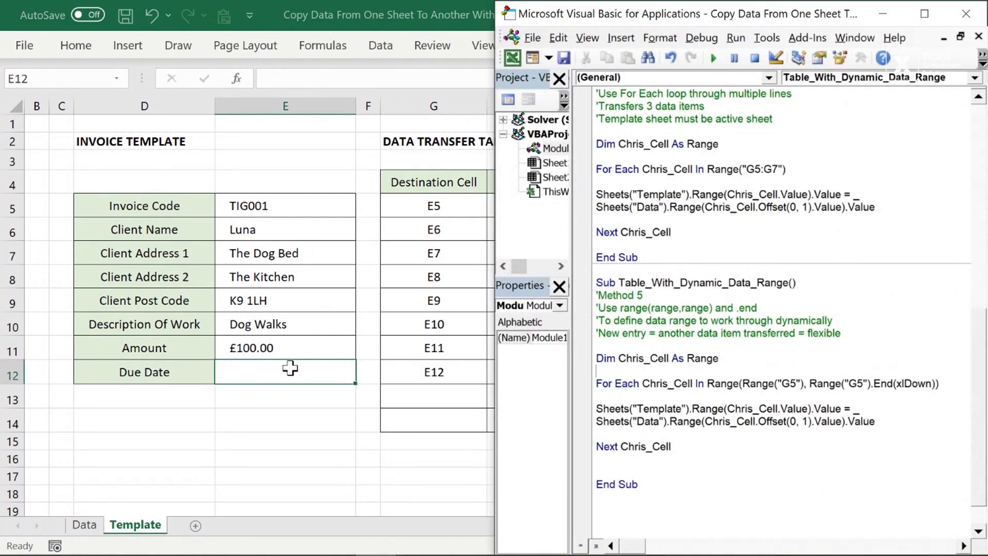
click(712, 58)
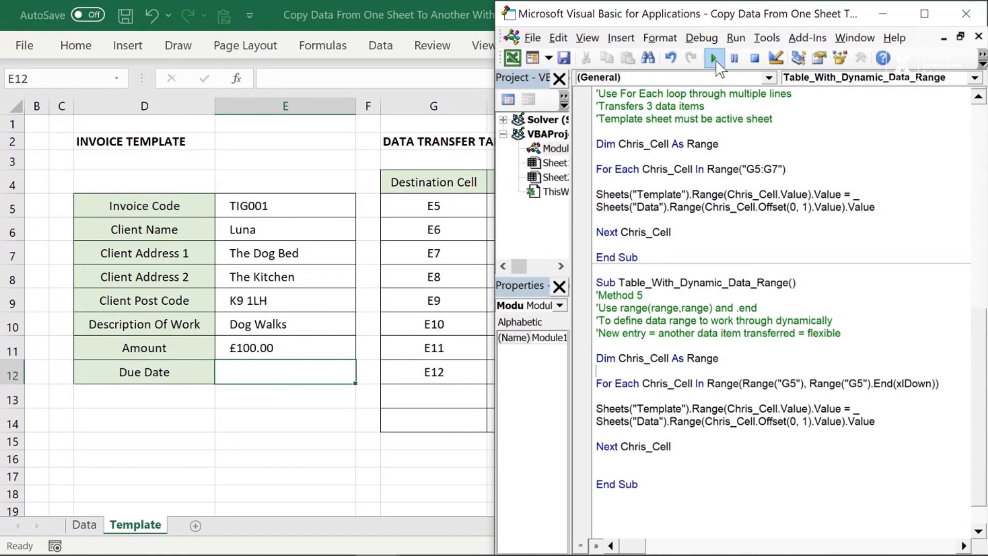
click(715, 57)
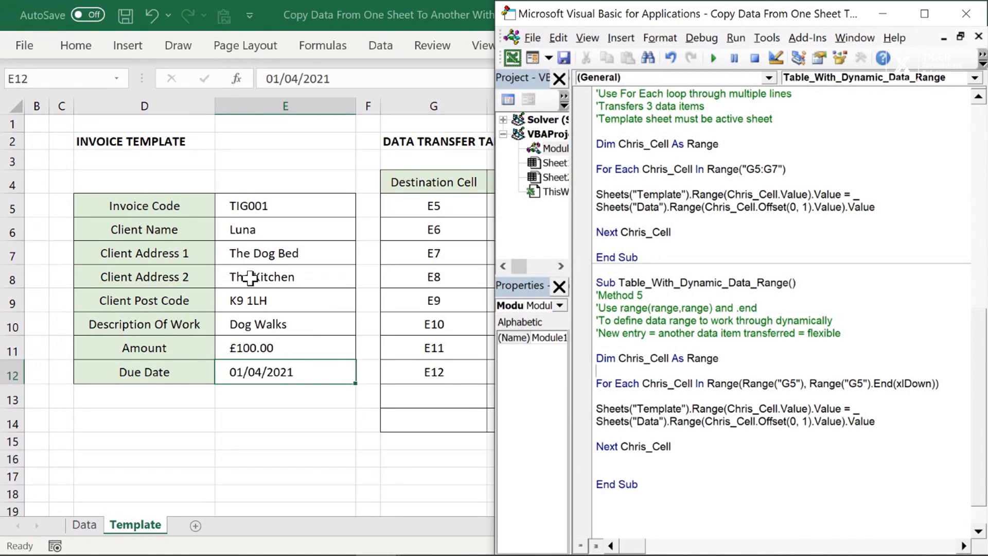